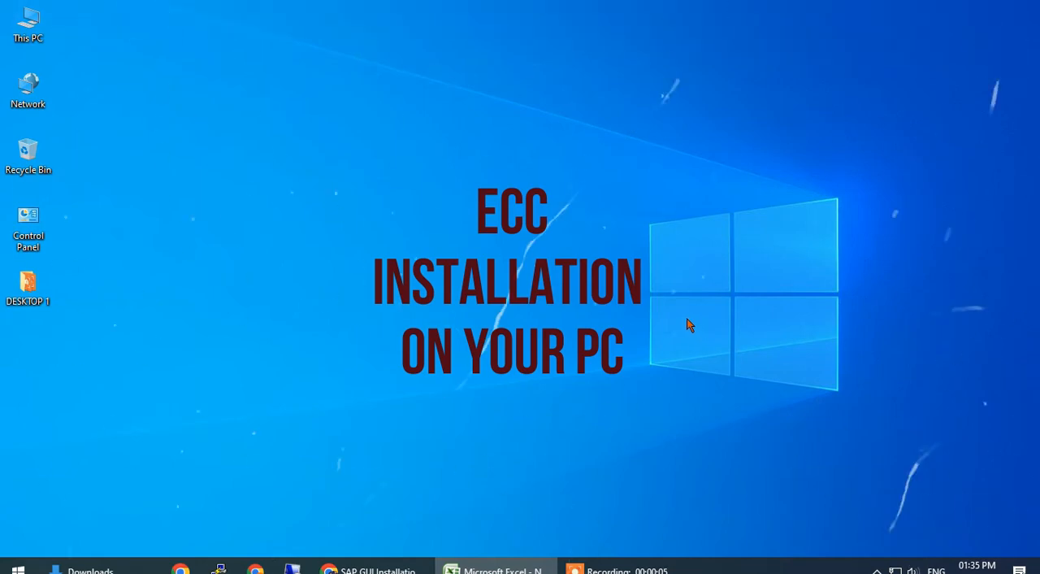
mouse_move(478, 386)
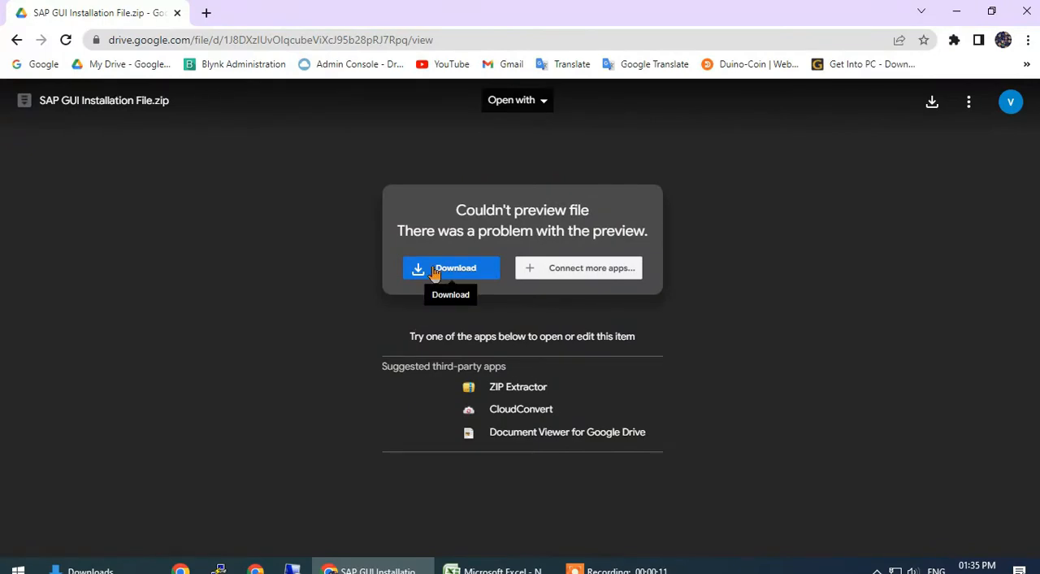
Step: Start downloading the SAP GUI installation zip from Google Drive, bypassing the virus-scan warning
click(452, 267)
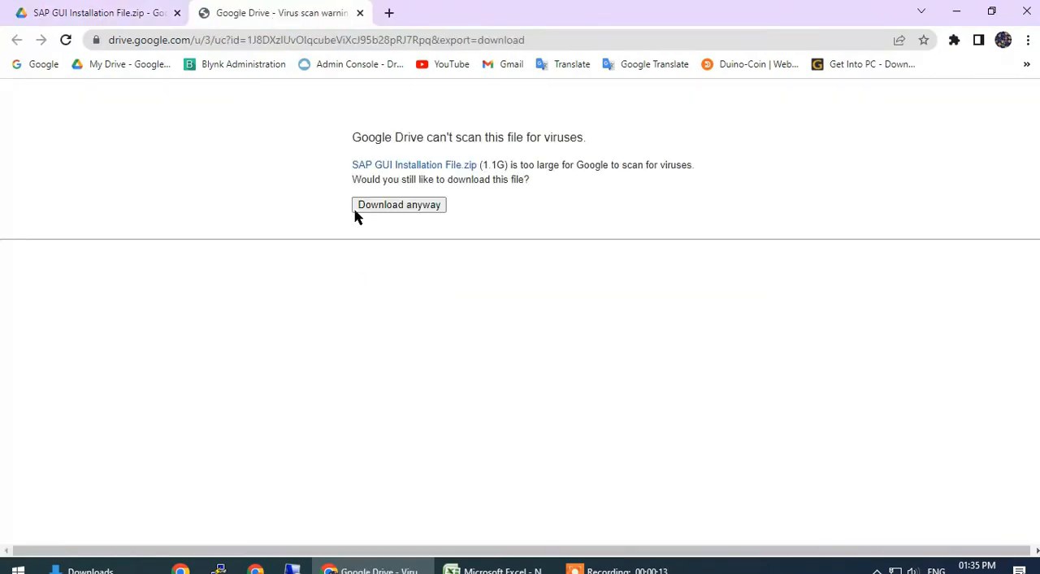
mouse_move(382, 215)
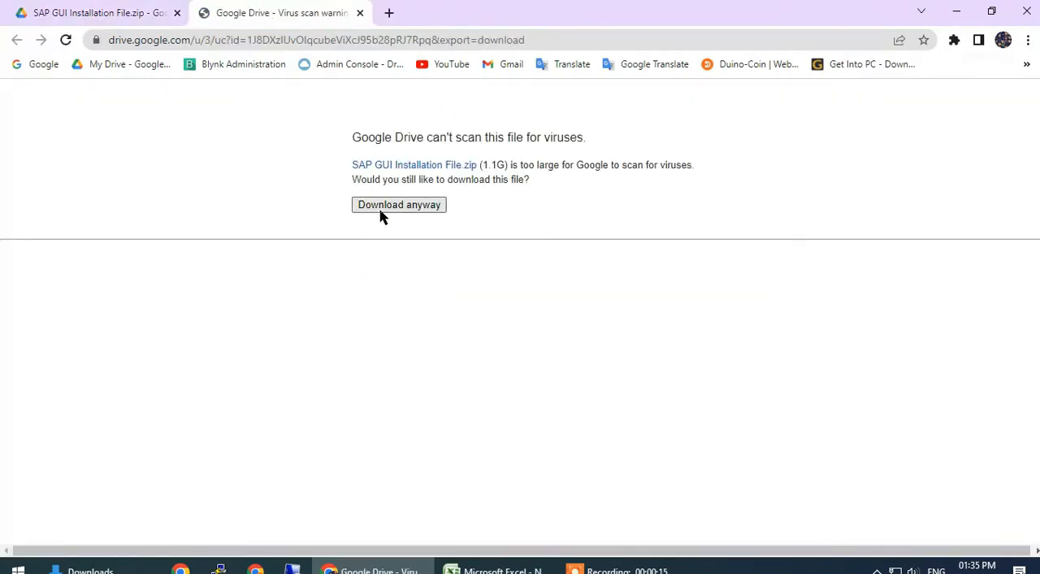
click(398, 204)
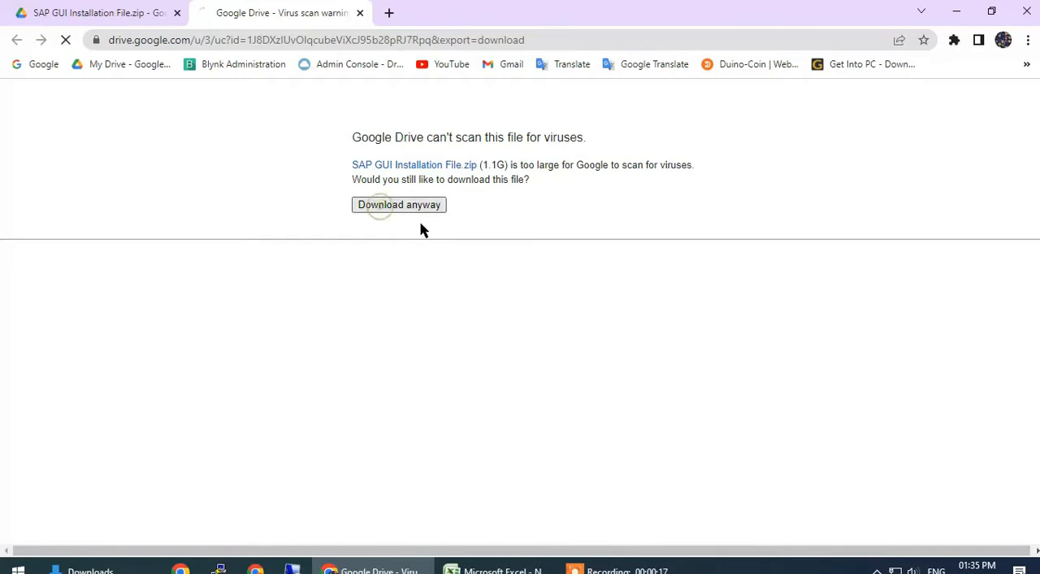
click(398, 205)
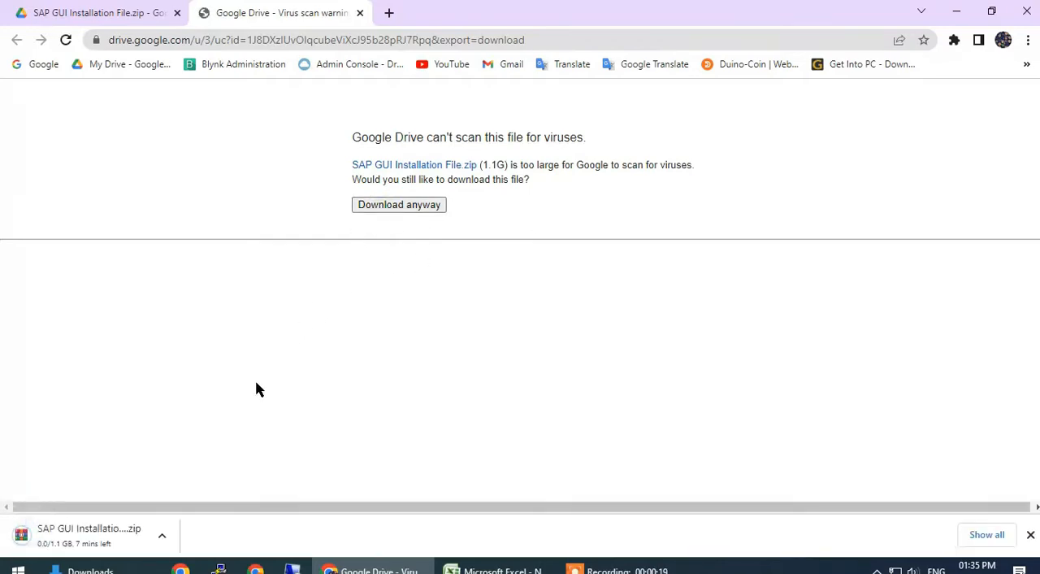
Step: Cancel the in-progress zip download and minimize the browser to show the desktop
click(163, 535)
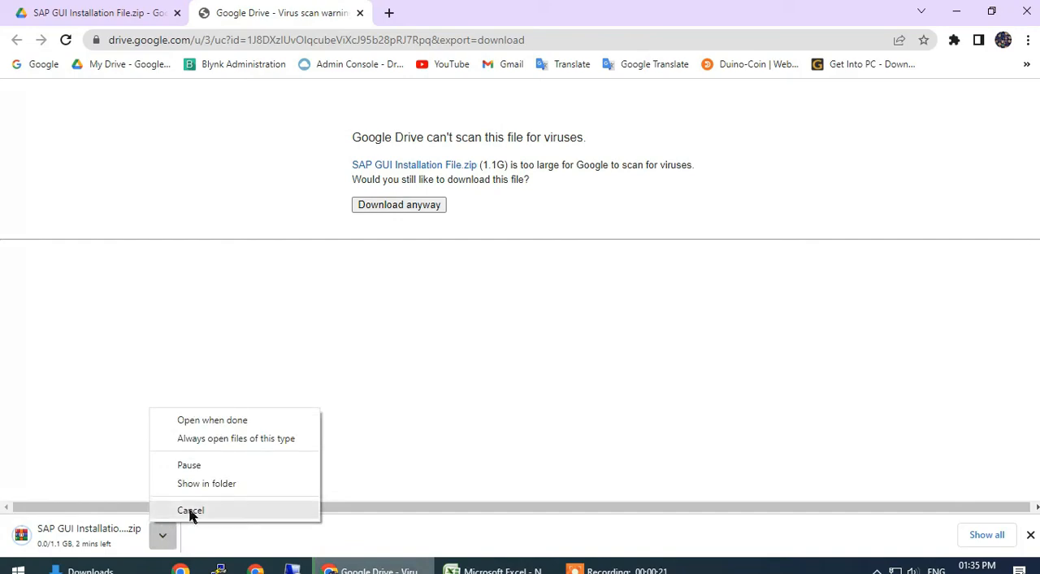
click(190, 510)
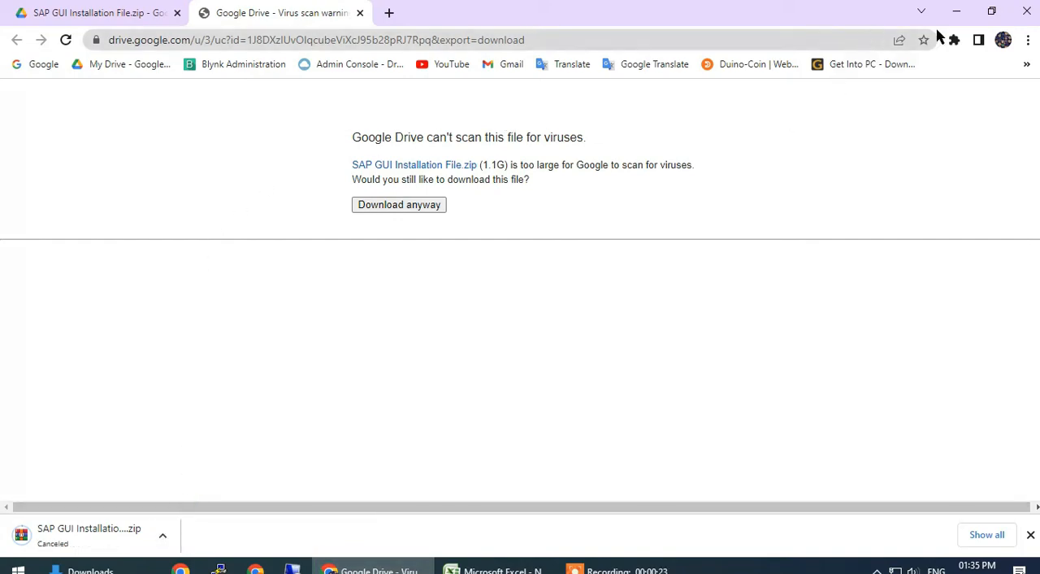
click(956, 10)
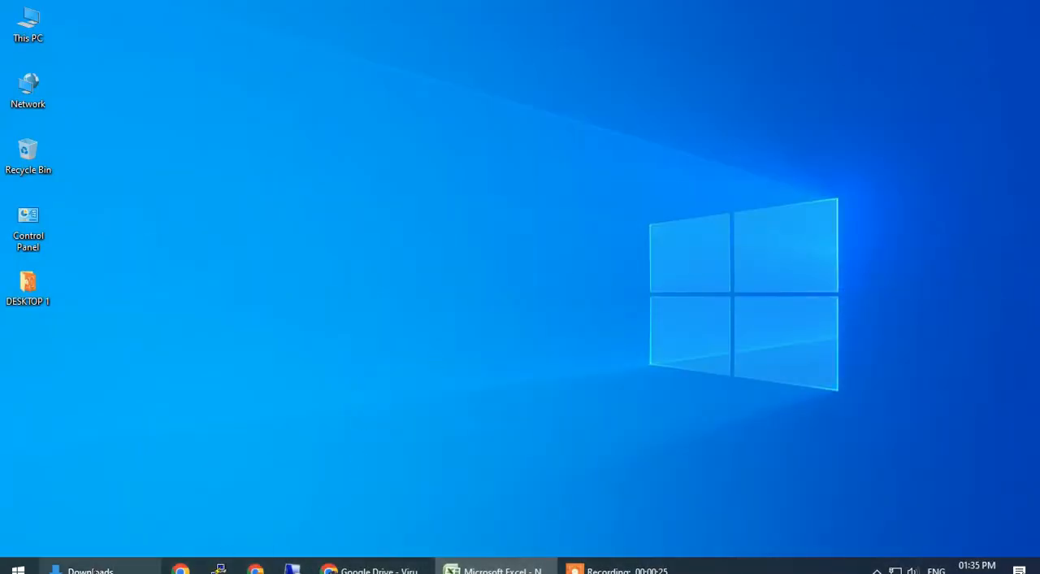
Step: Extract SAP GUI Installation File.zip in Downloads into its own SAP GUI Installation File folder
right_click(195, 192)
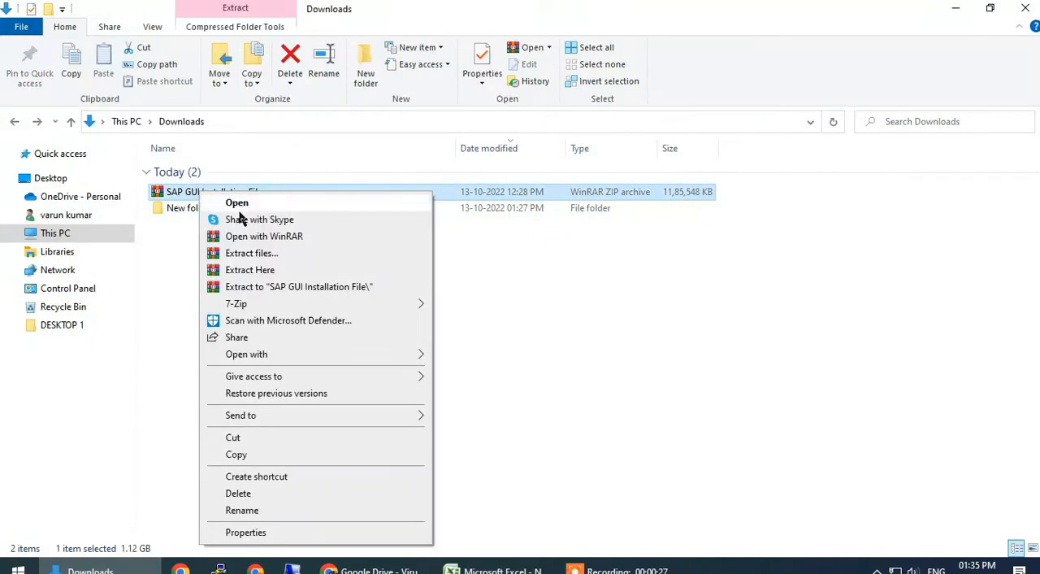
mouse_move(250, 286)
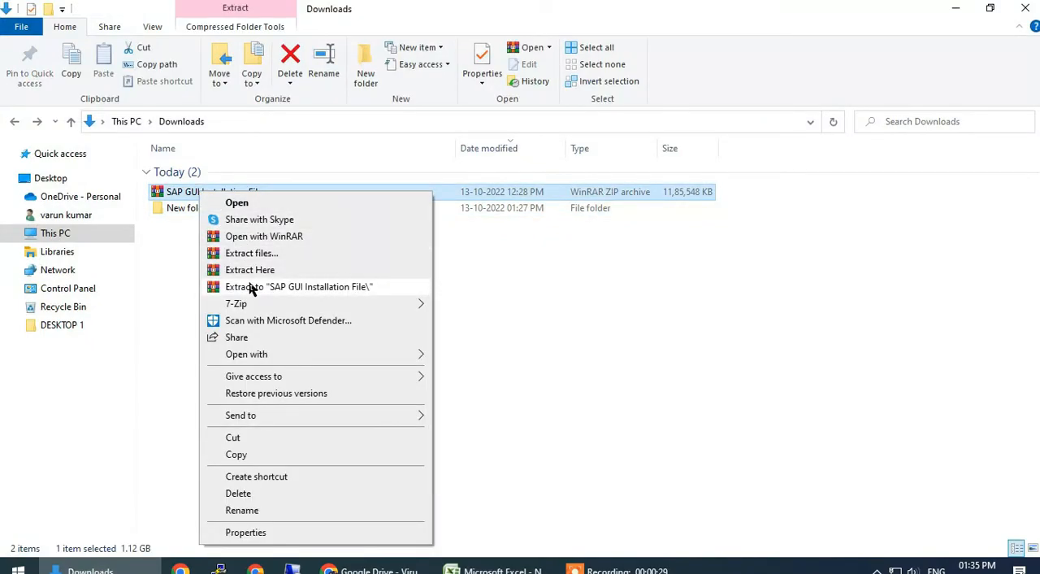
click(299, 286)
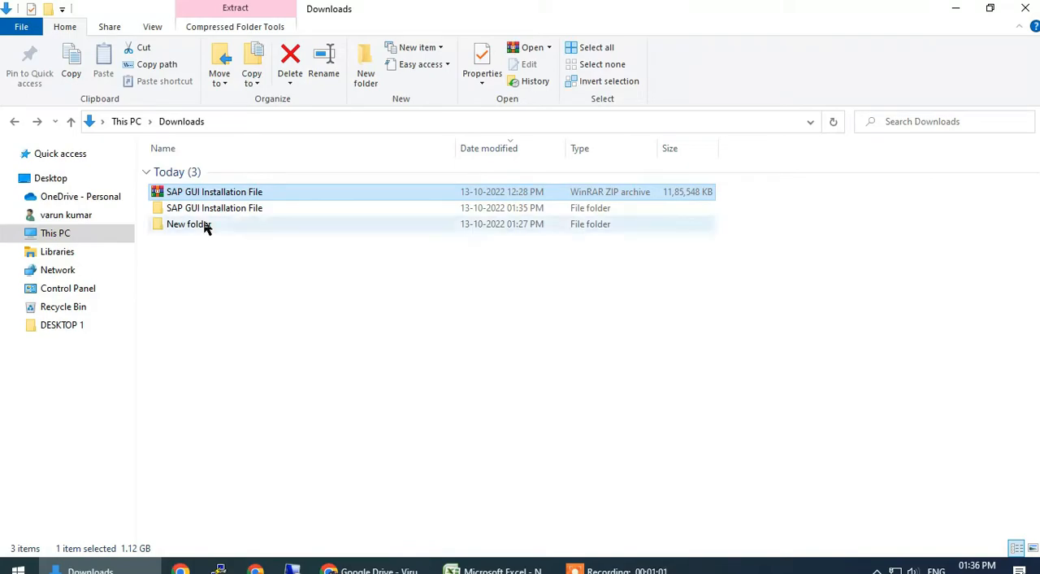
Step: Navigate the extracted folder through GUI and WINDOWS to WIN32 and select the SetupAll installer
double_click(215, 208)
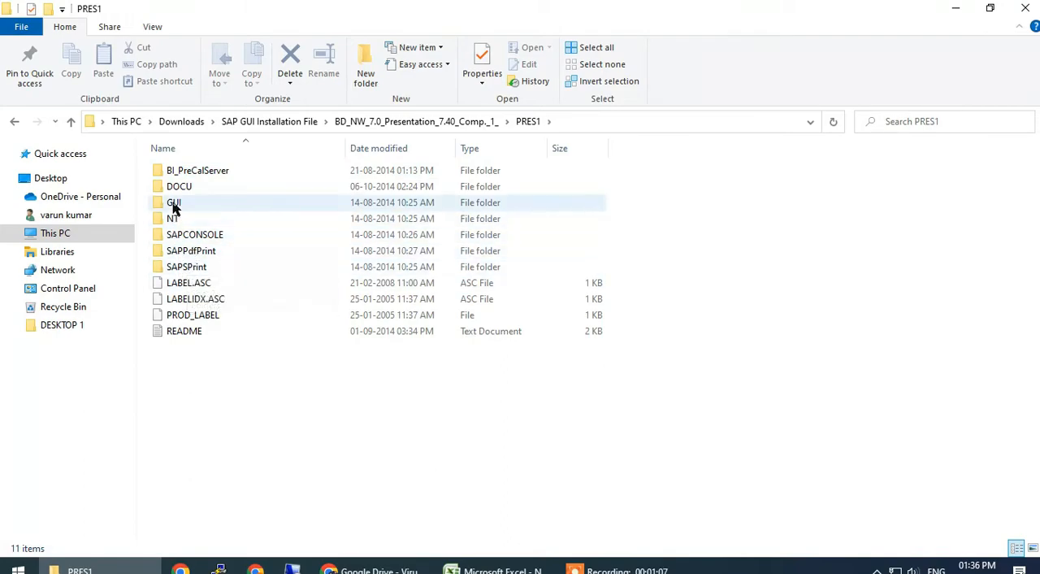
double_click(174, 201)
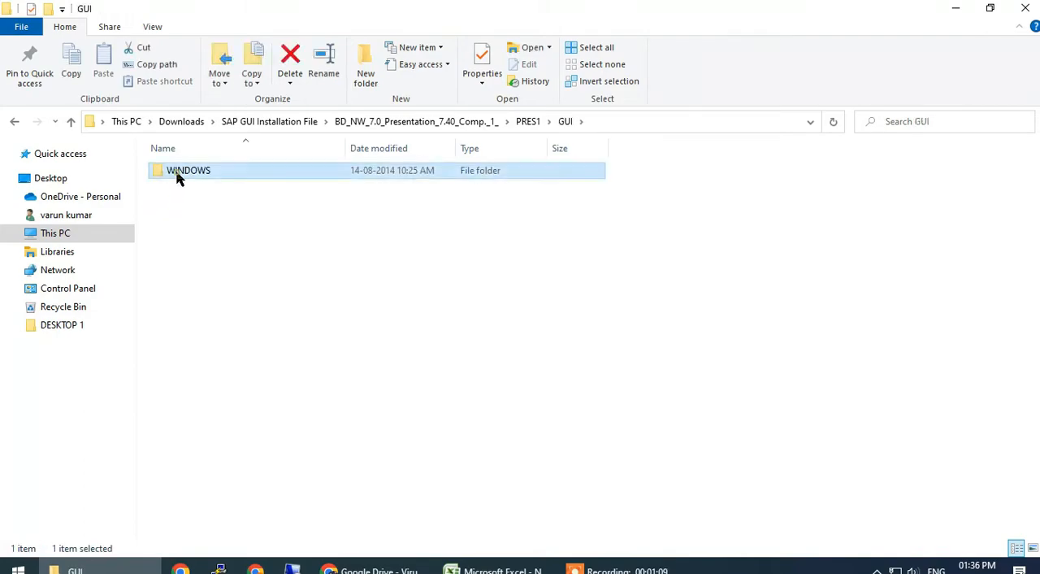
double_click(189, 169)
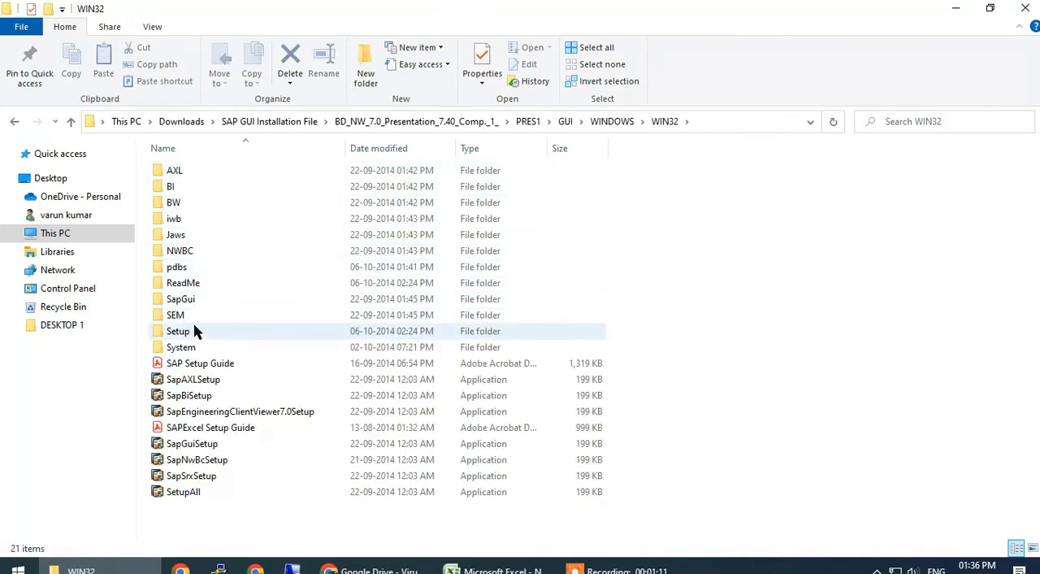
click(182, 491)
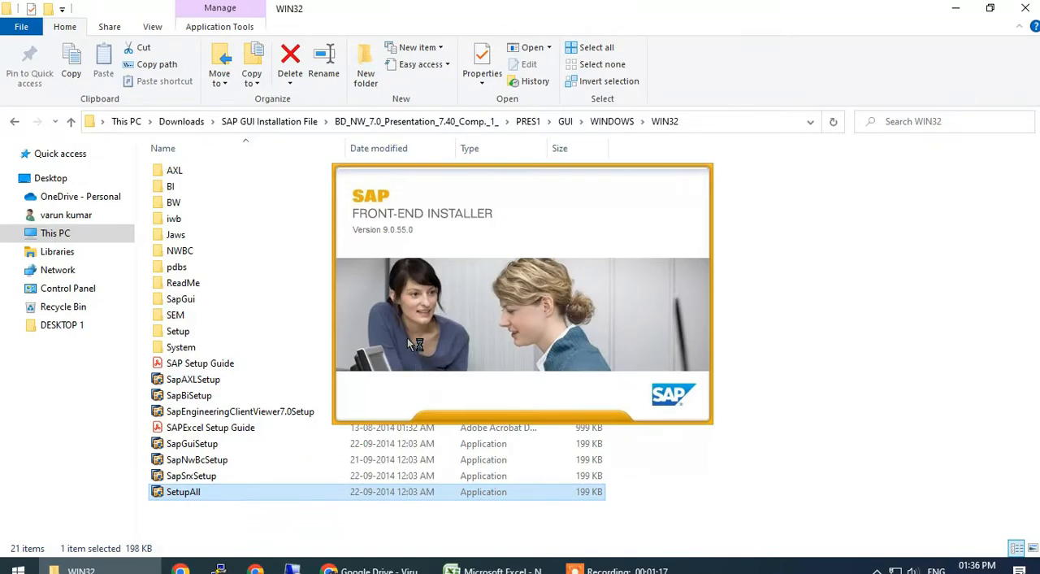
Step: Run SetupAll and install all SAP front-end products to the default directories
double_click(182, 491)
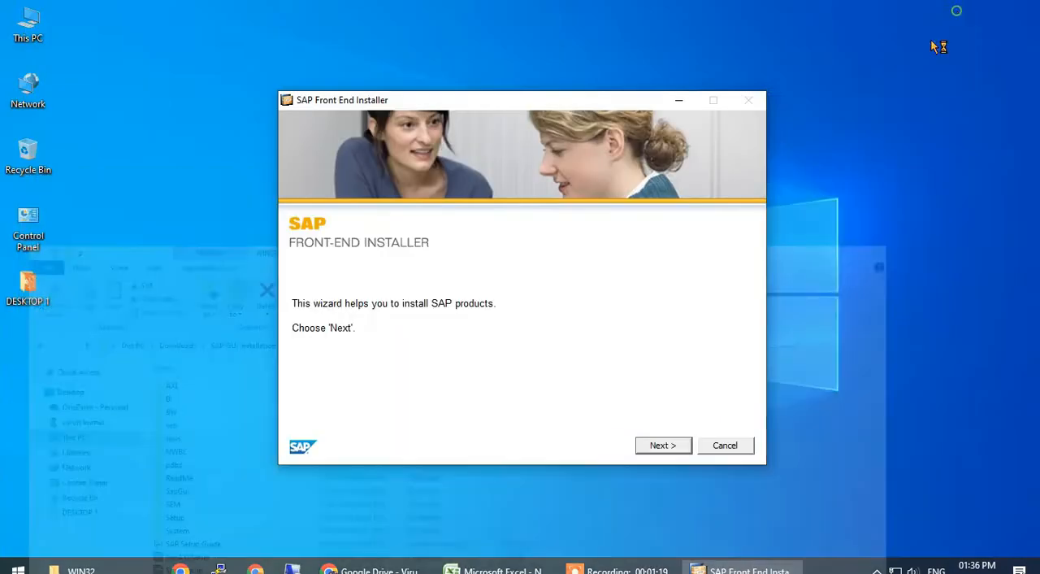
click(664, 445)
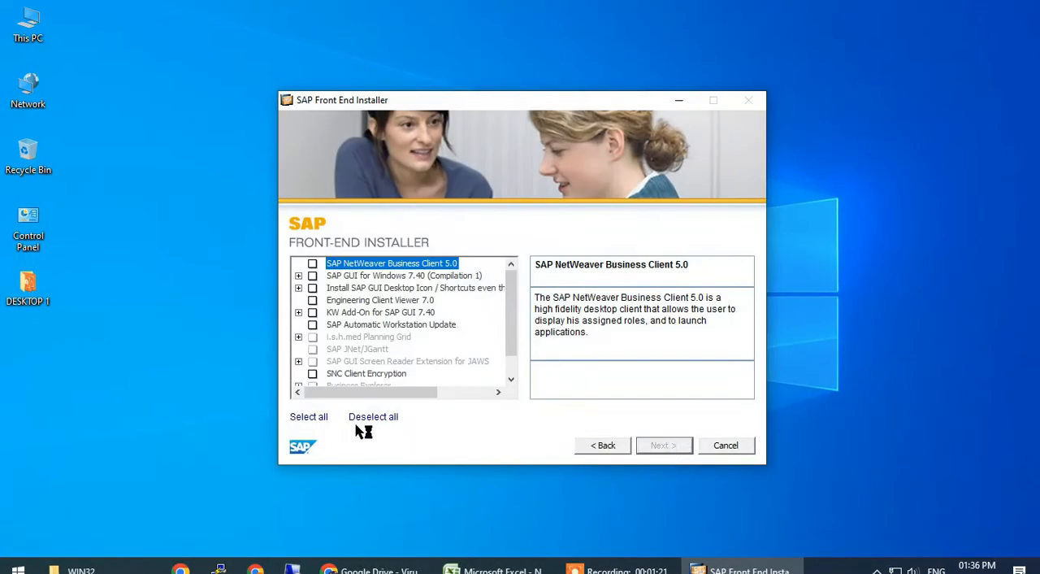
click(309, 416)
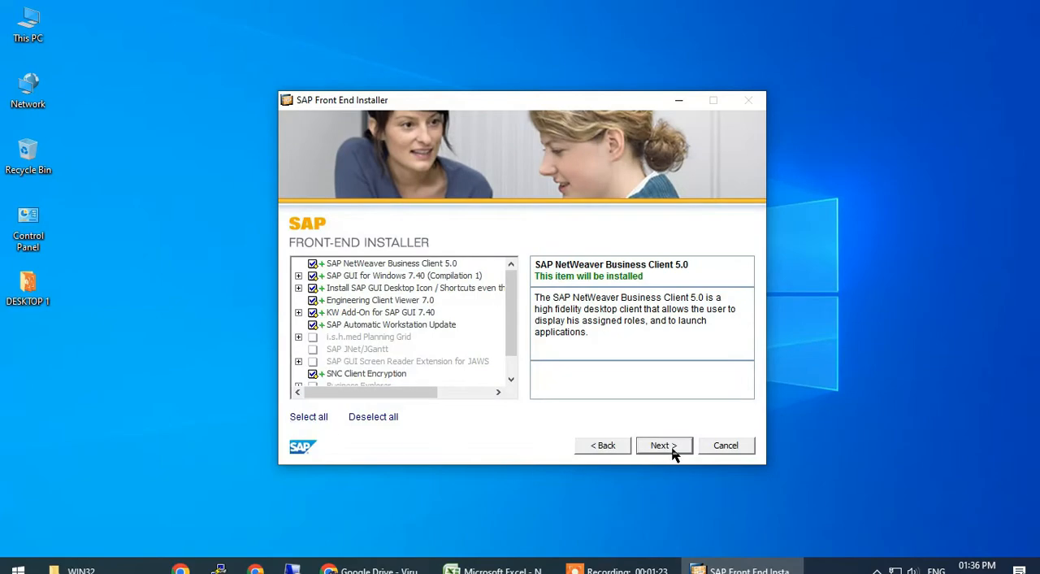
click(664, 445)
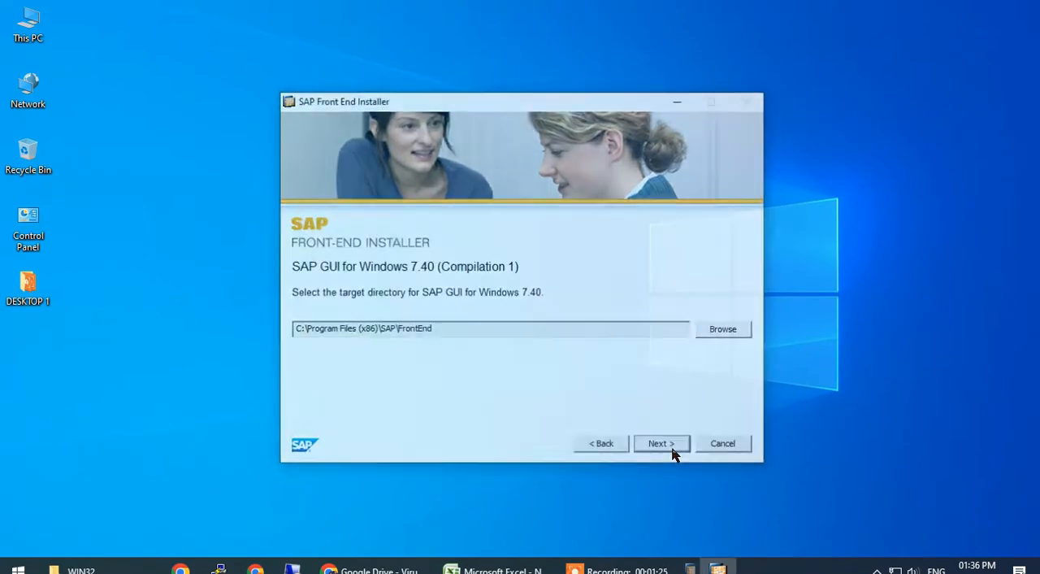
click(661, 445)
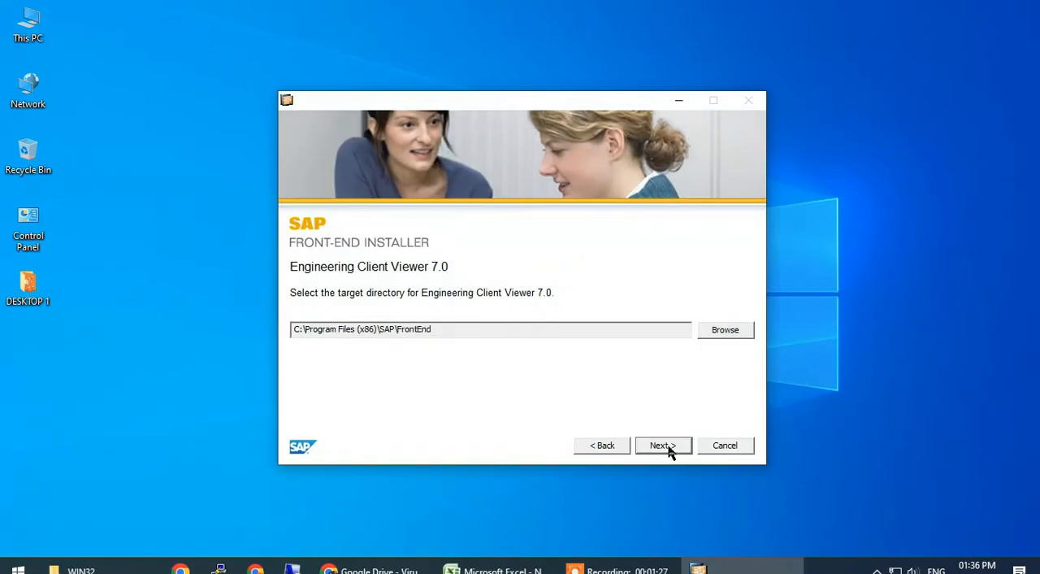
click(662, 445)
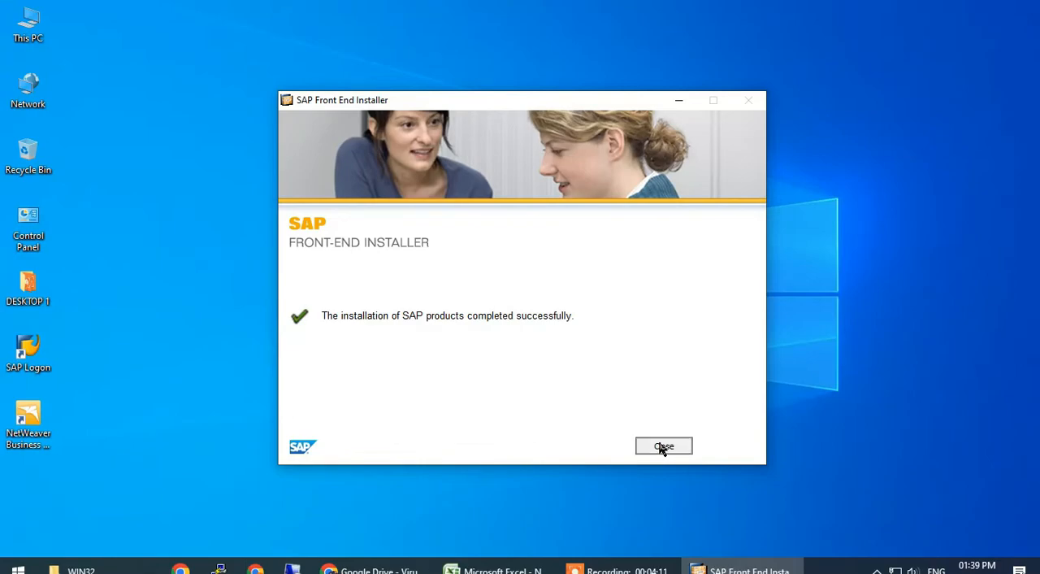
Step: Launch SAP Logon 740 from its desktop shortcut, showing the empty Connections list
click(663, 445)
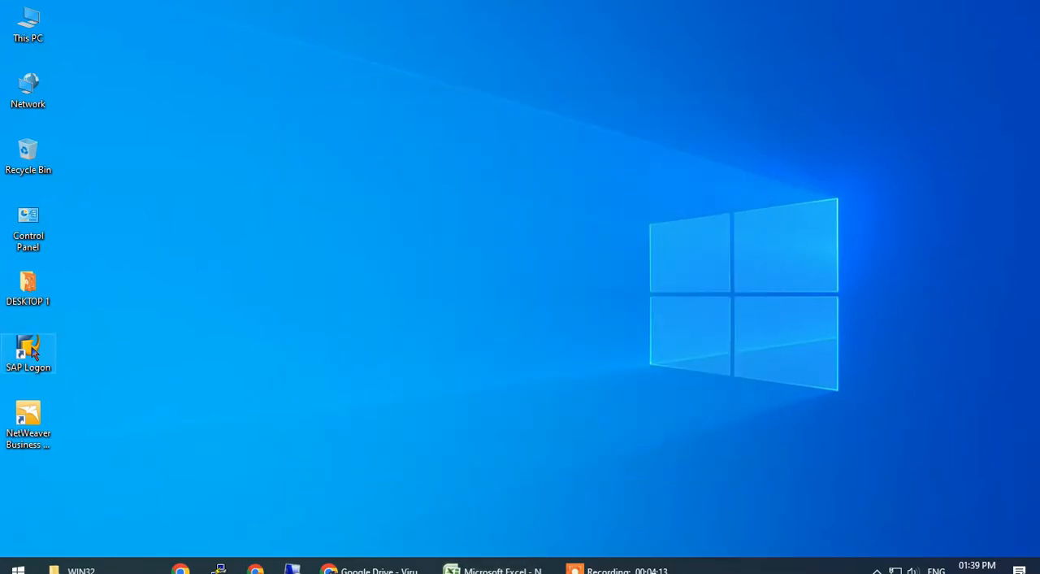
double_click(29, 354)
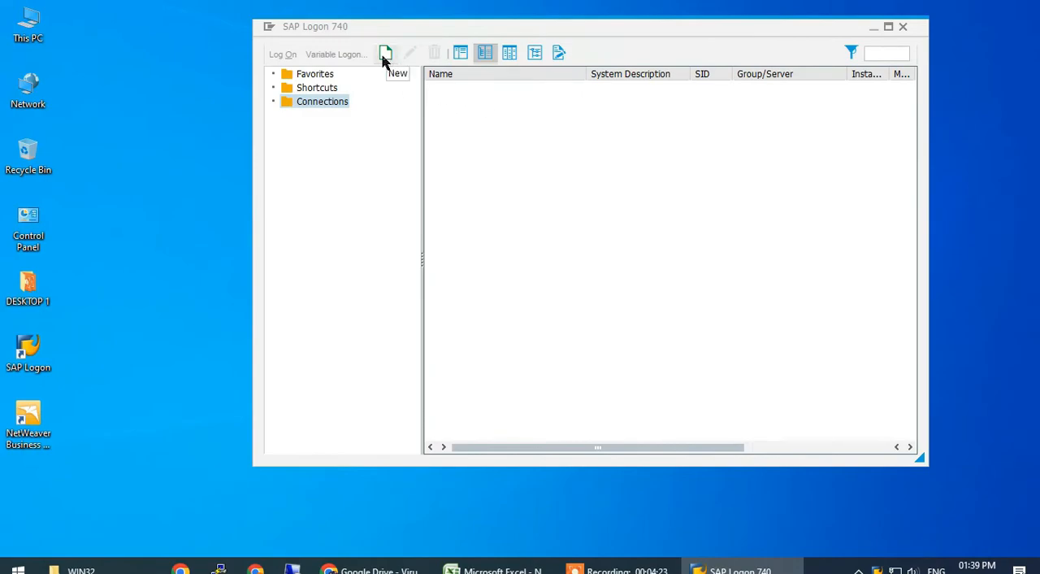
Step: Create a user-specified system entry described SAP with application server sap123.duckdns.org
click(387, 52)
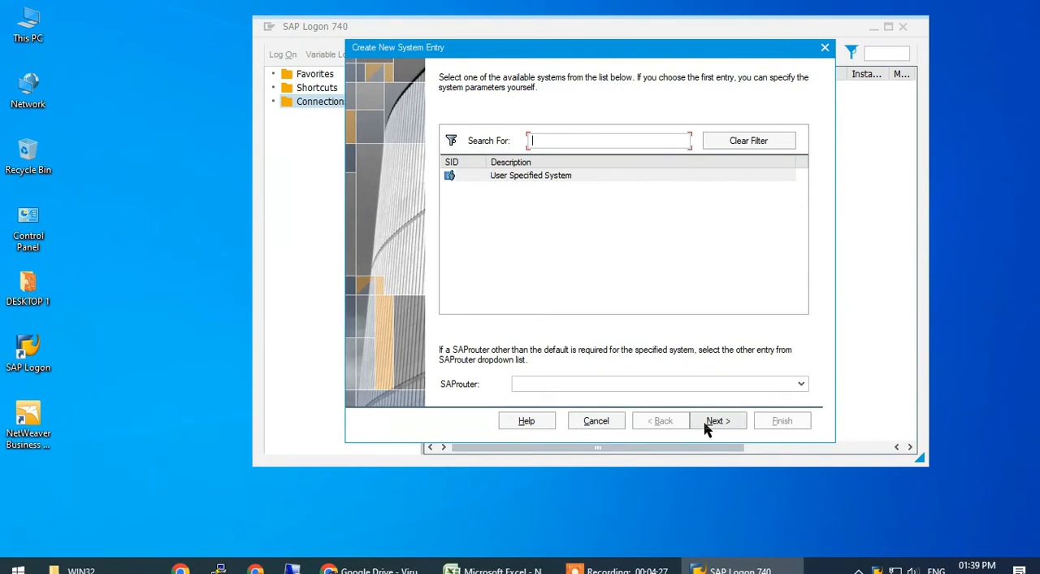
click(715, 420)
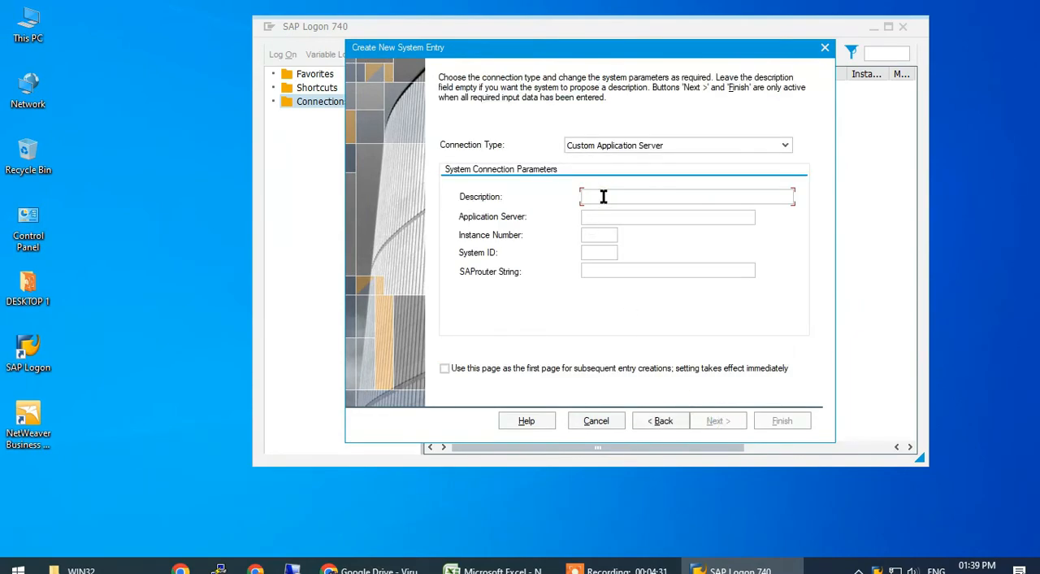
text(SAP)
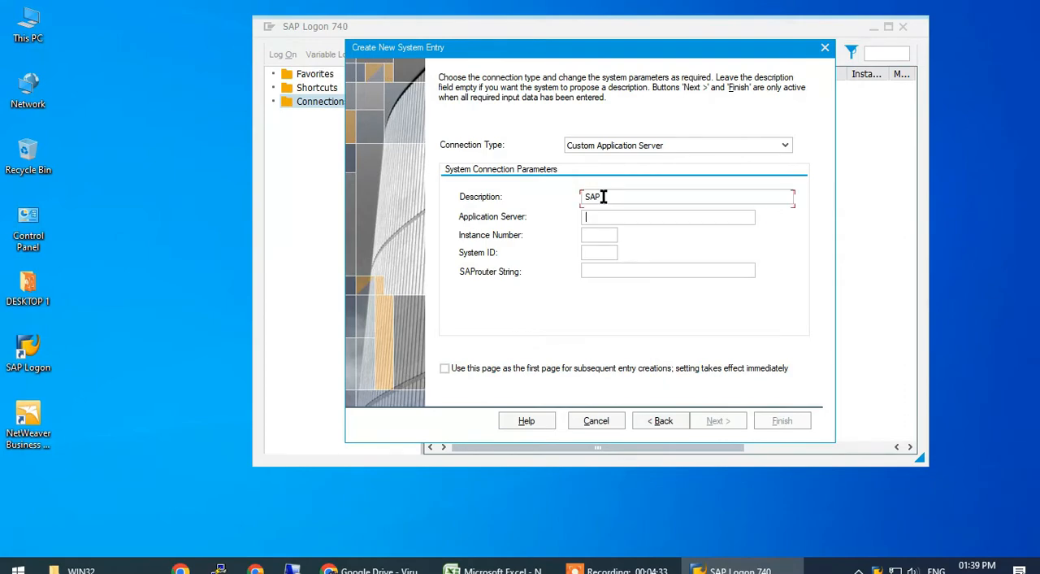
click(667, 216)
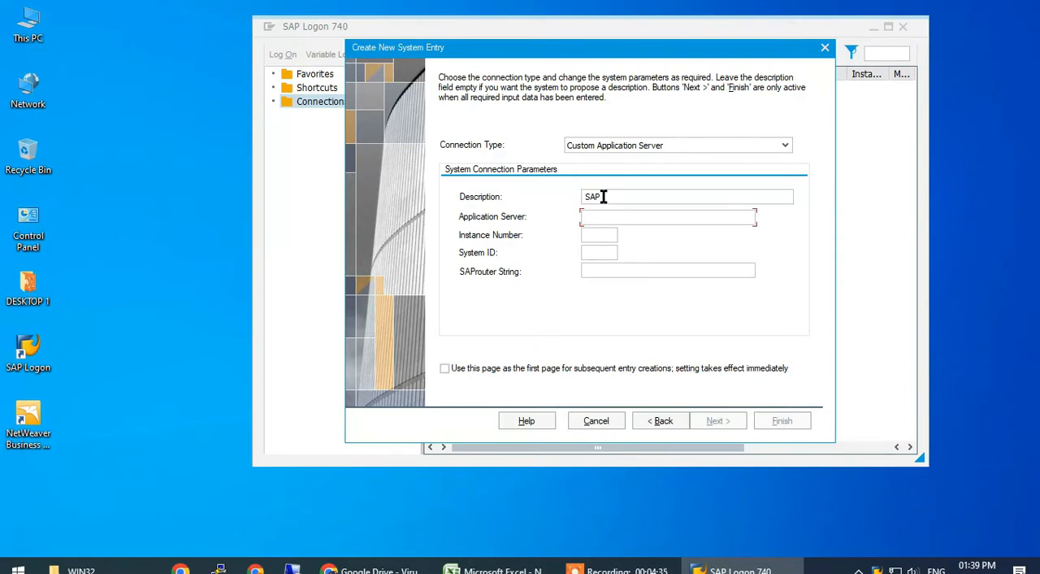
text(sap123)
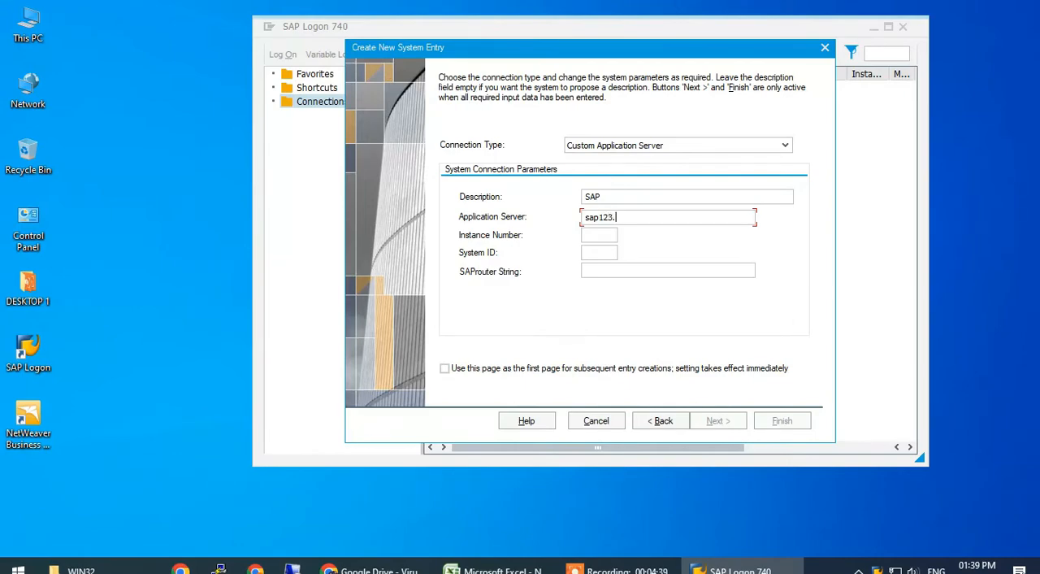
text(.duckdn)
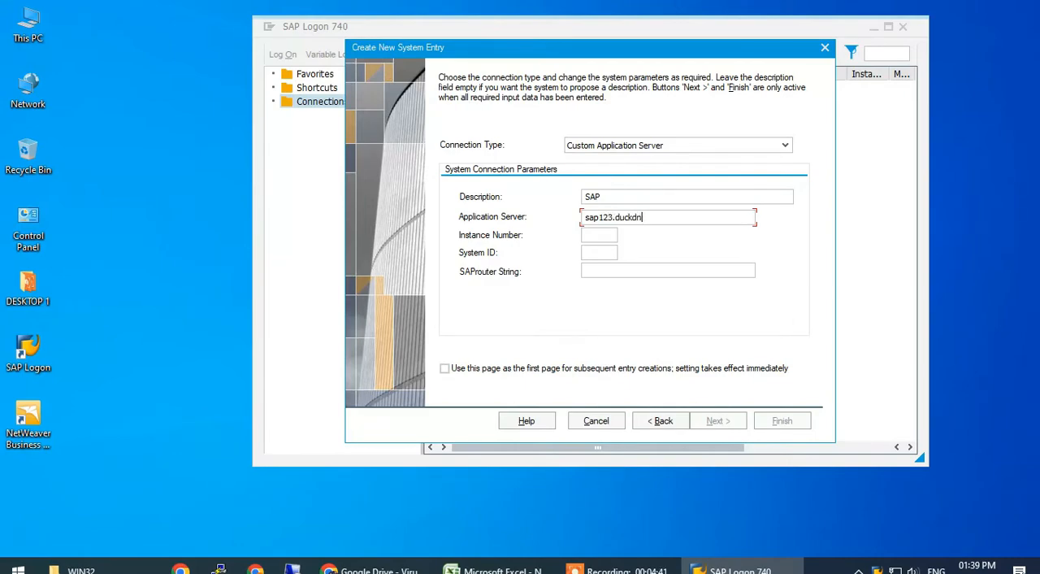
text(s.org)
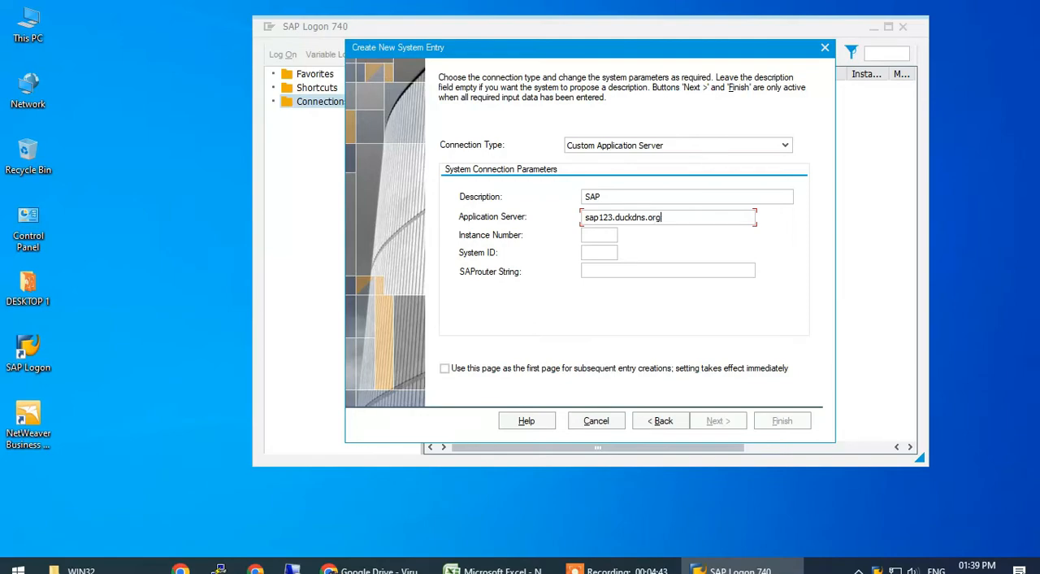
Step: Enter instance number 41 and system ID Y01 and proceed through the network settings
click(599, 235)
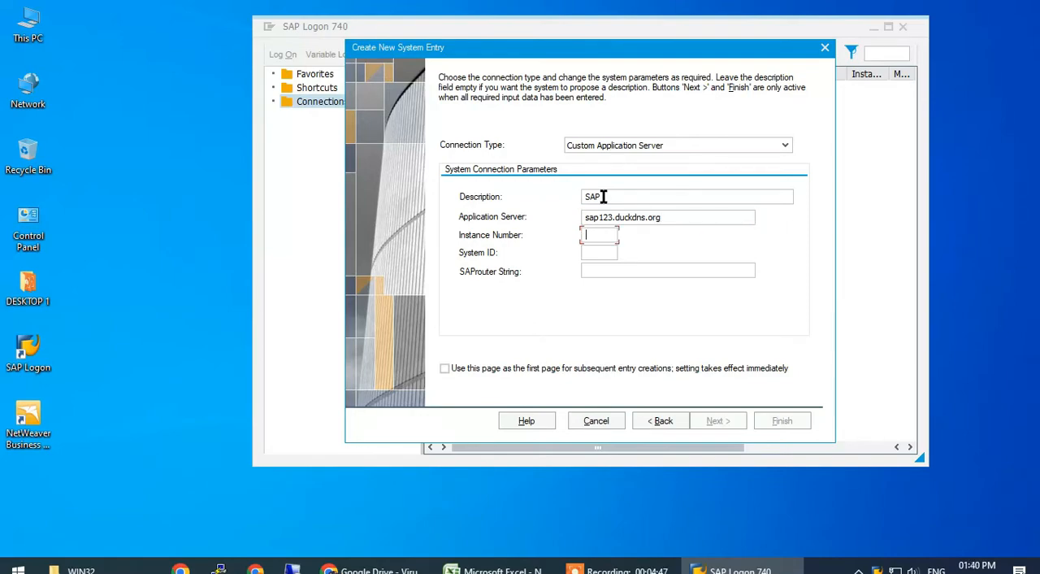
text(41)
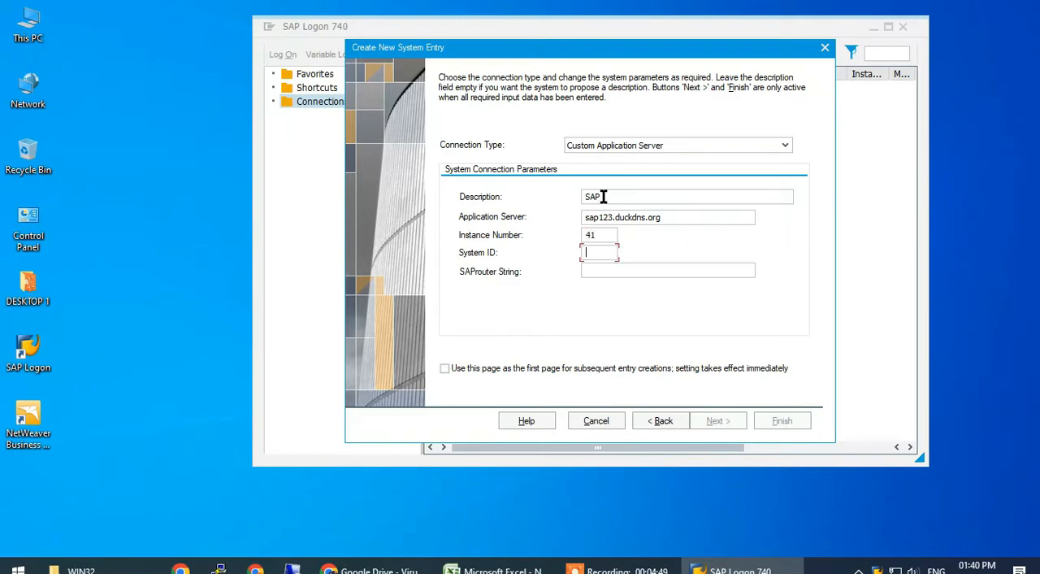
text(Y)
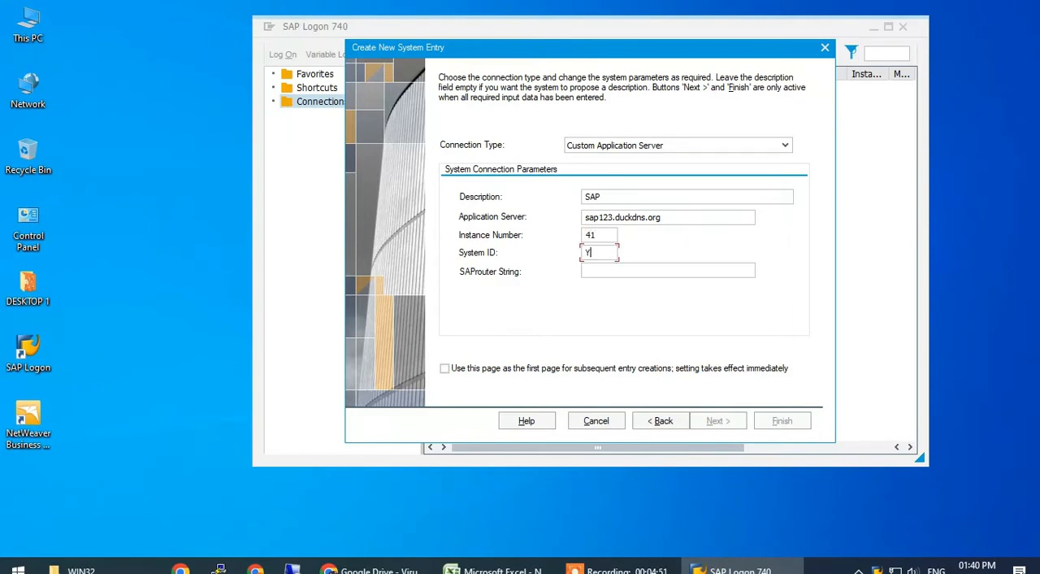
text(01)
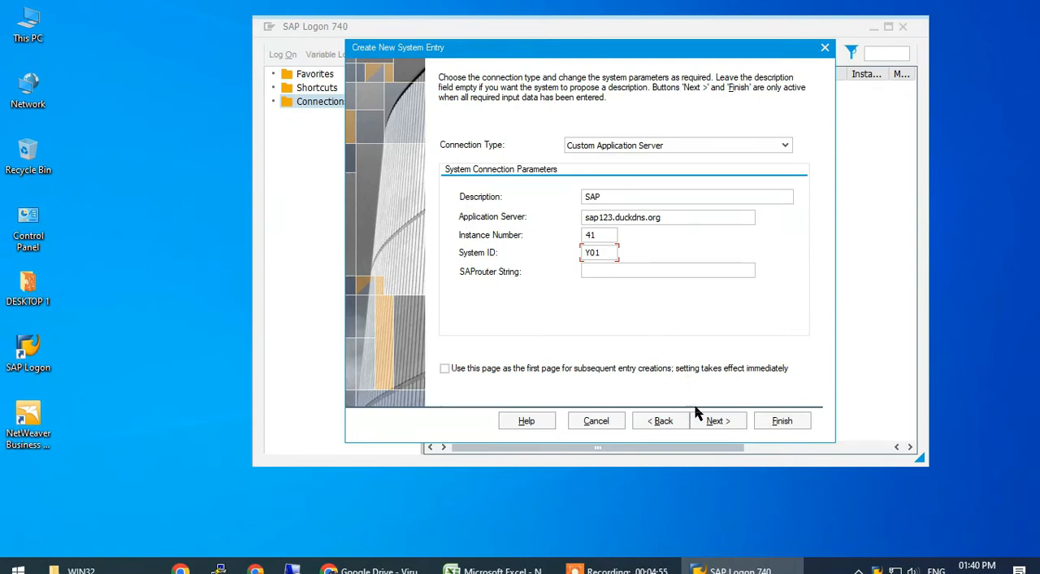
click(716, 420)
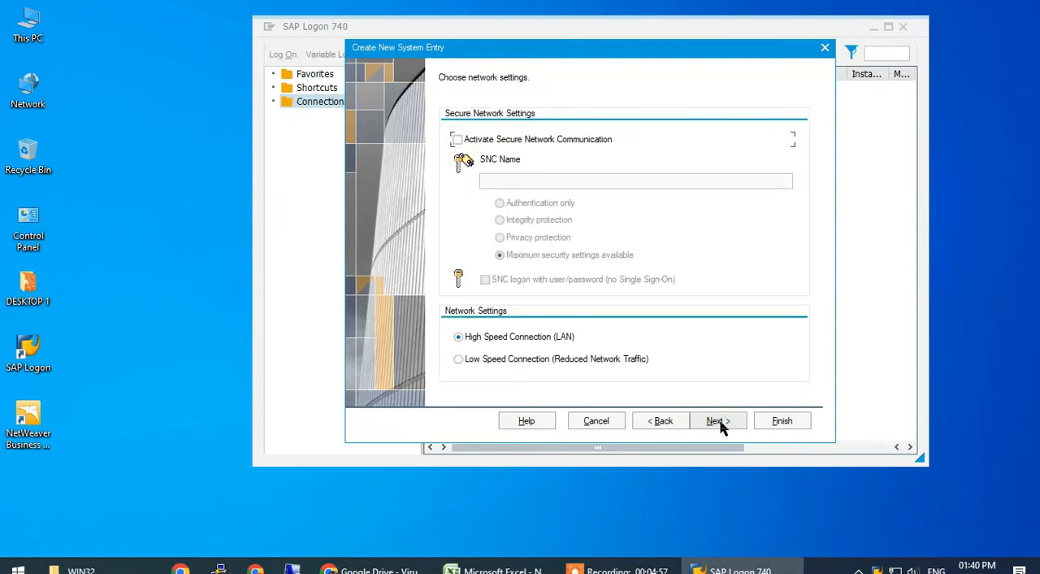
click(780, 419)
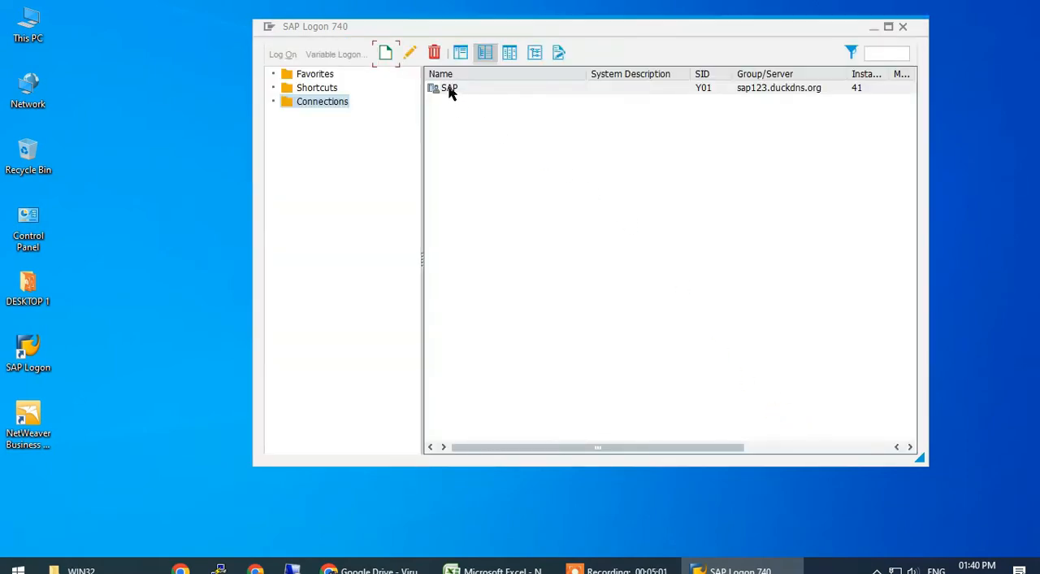
mouse_move(455, 143)
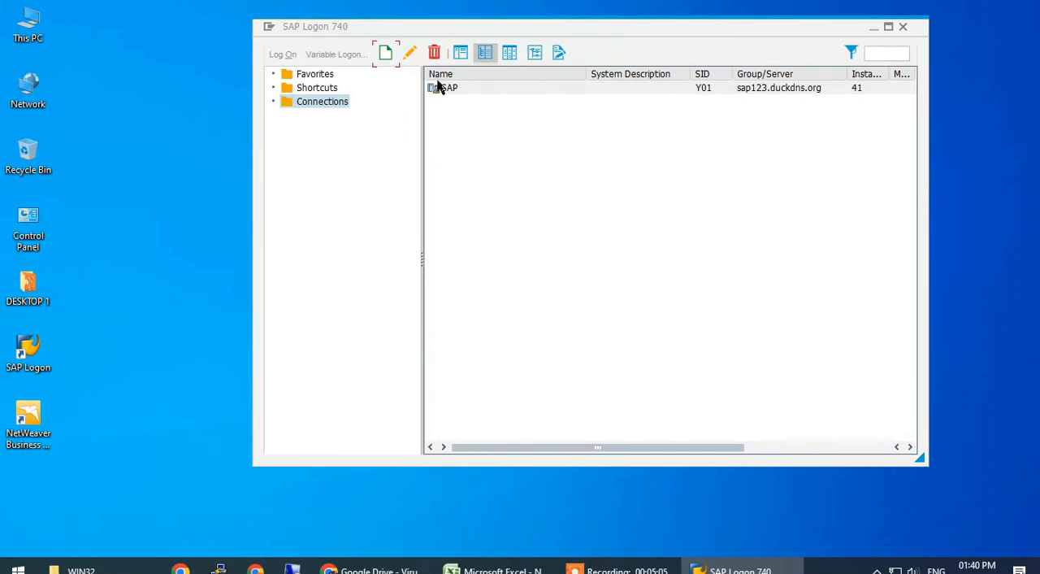
Step: Select the saved SAP connection in the SAP Logon connections list
click(449, 88)
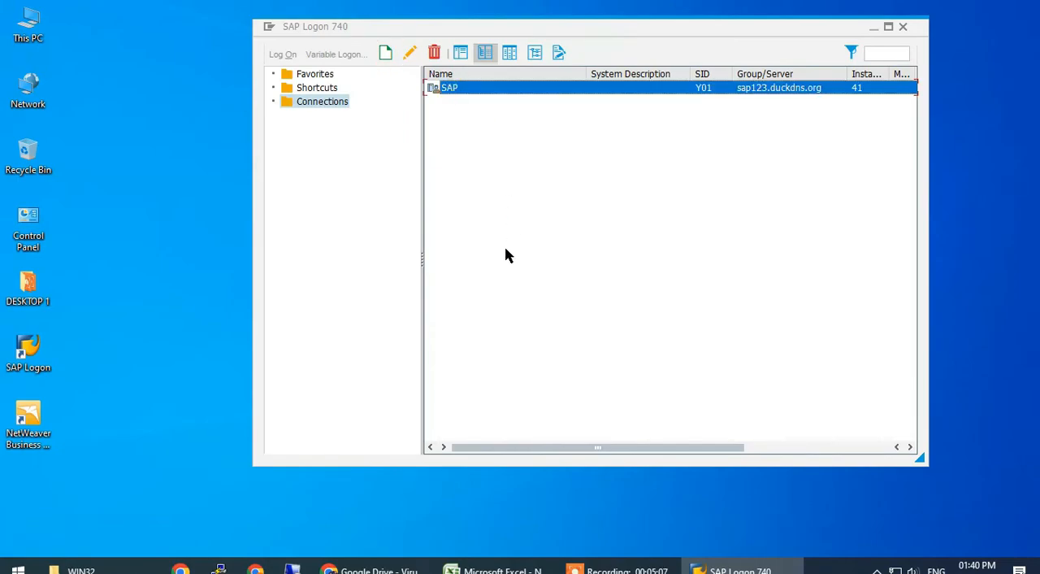
Step: Log on to the SAP system as sapuser to SAP Easy Access, then log off confirming unsaved data loss
double_click(448, 88)
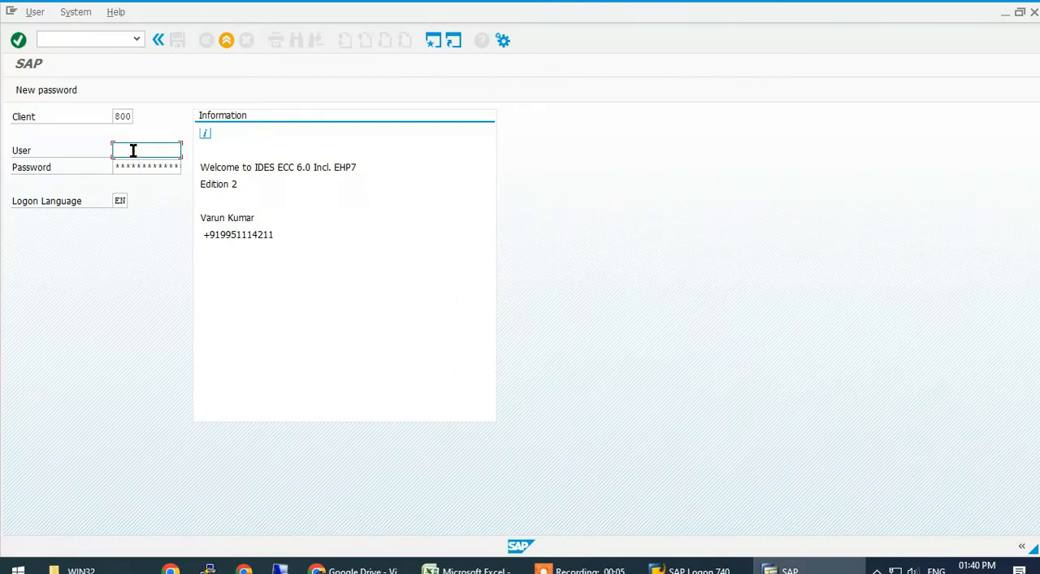
text(sapuse)
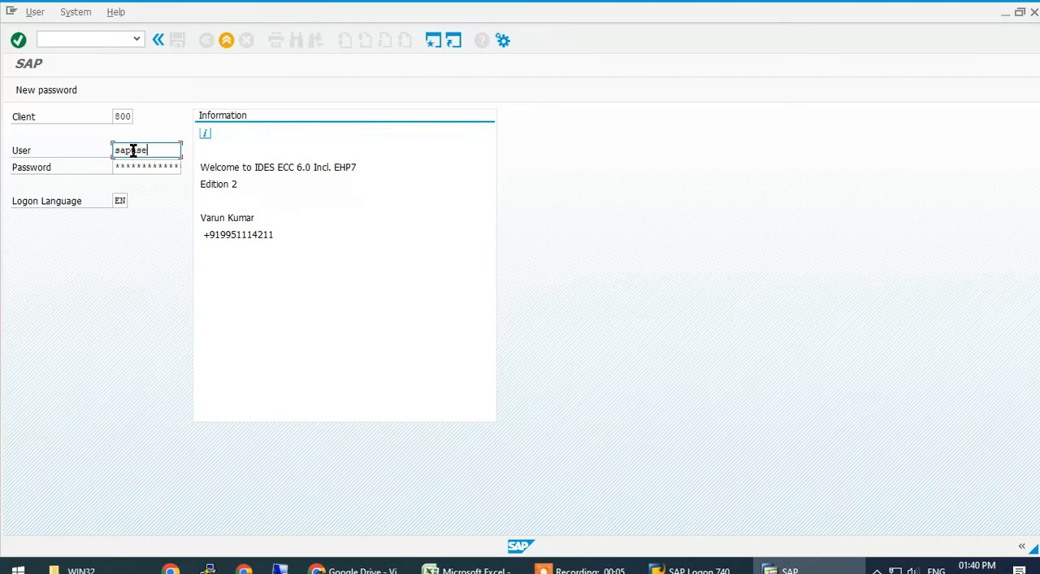
click(146, 166)
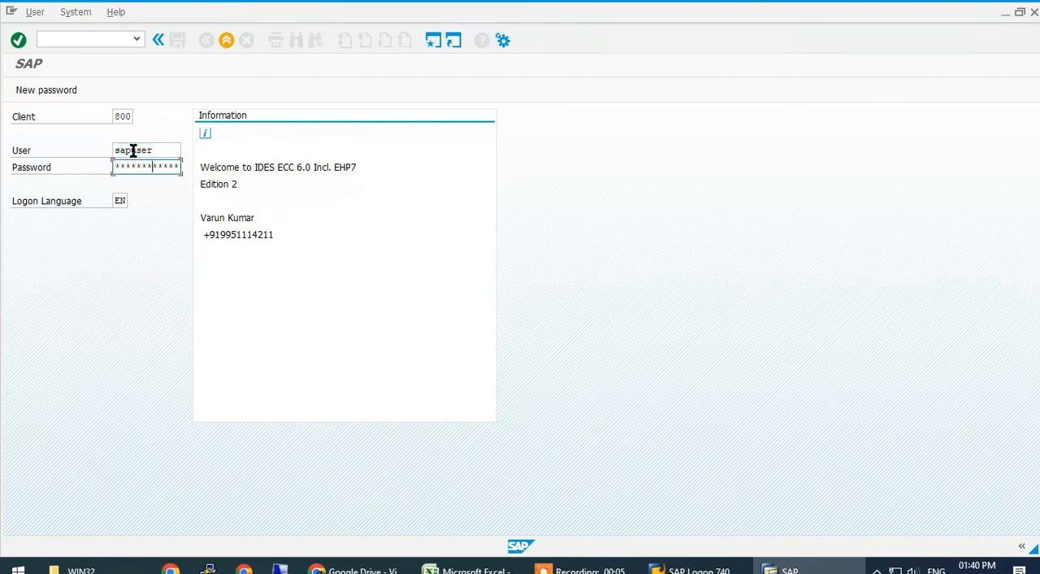
key(Enter)
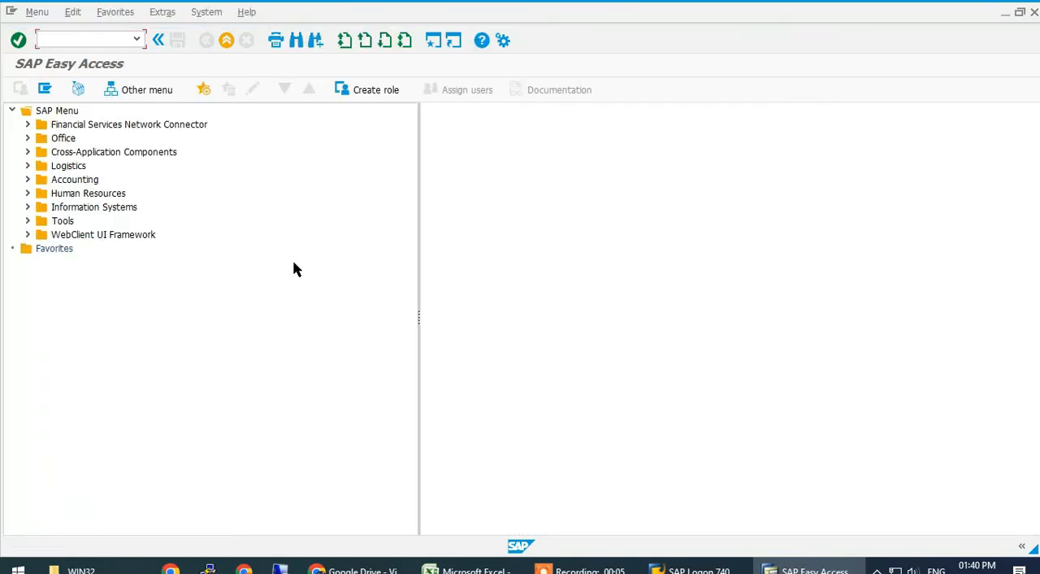
mouse_move(328, 158)
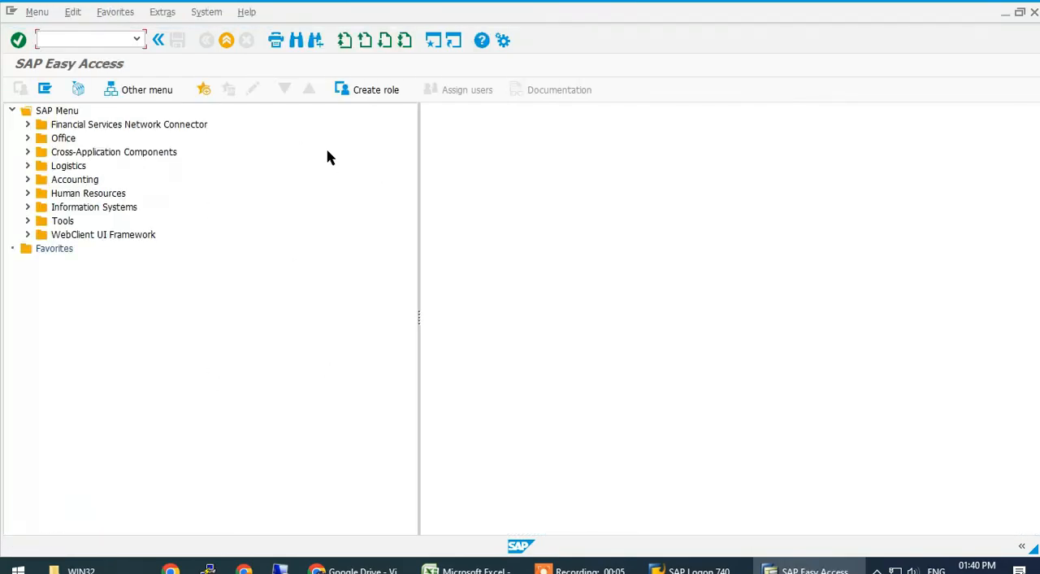
mouse_move(73, 143)
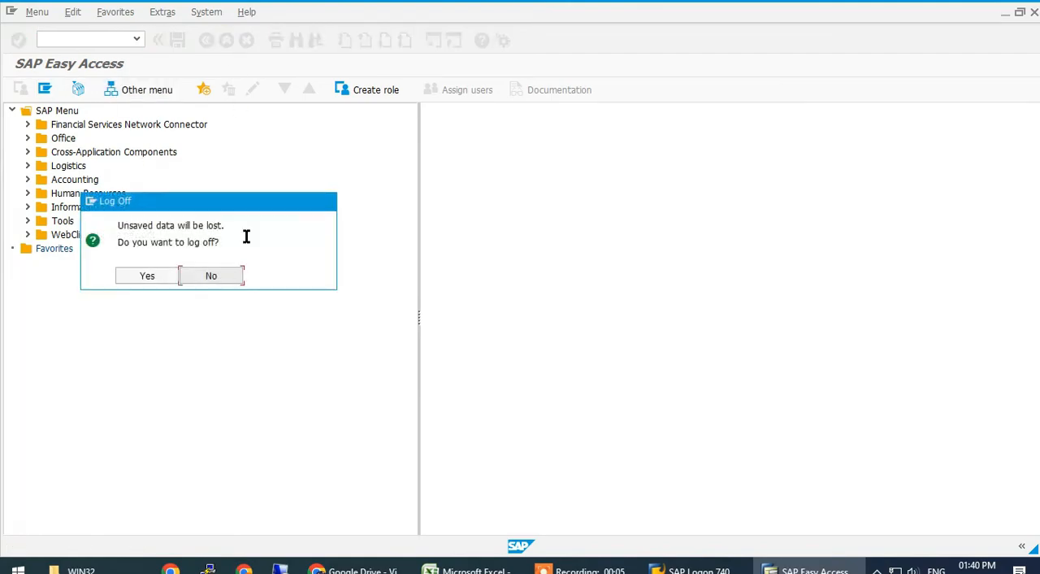
click(147, 276)
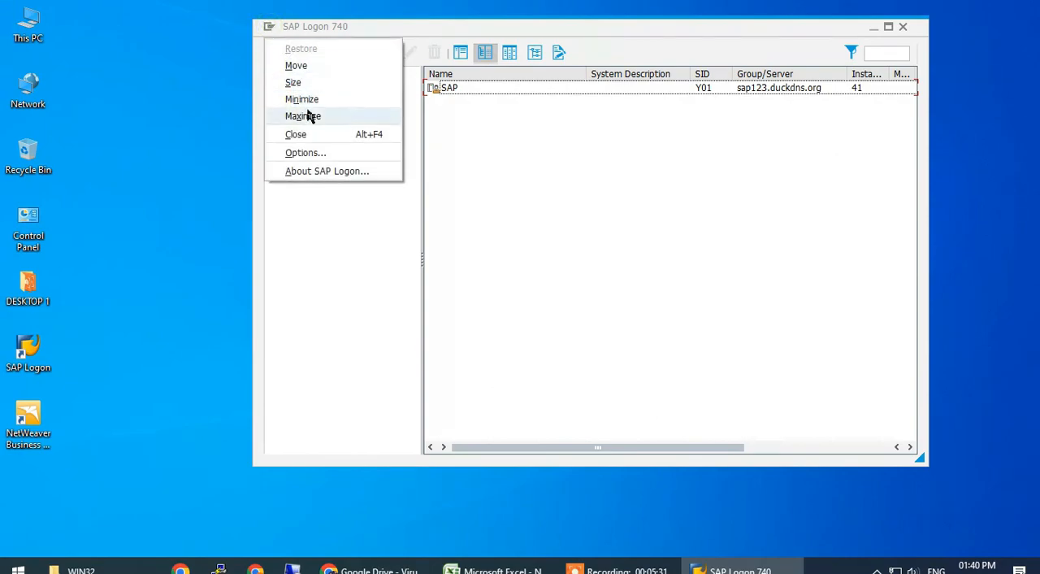
Step: In SAP GUI Options, switch the theme to SAP Signature Theme and apply it
click(306, 153)
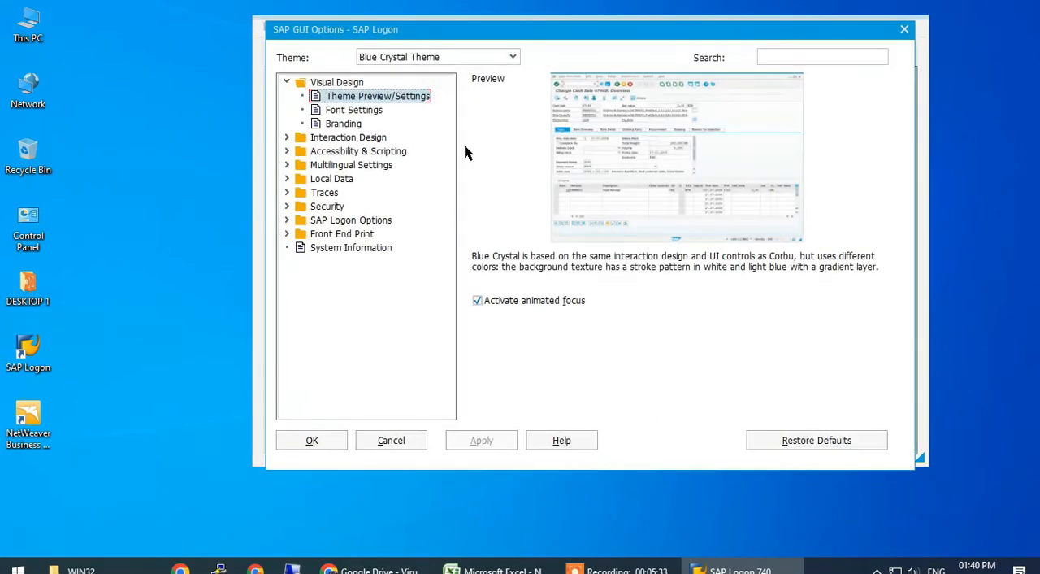
mouse_move(329, 114)
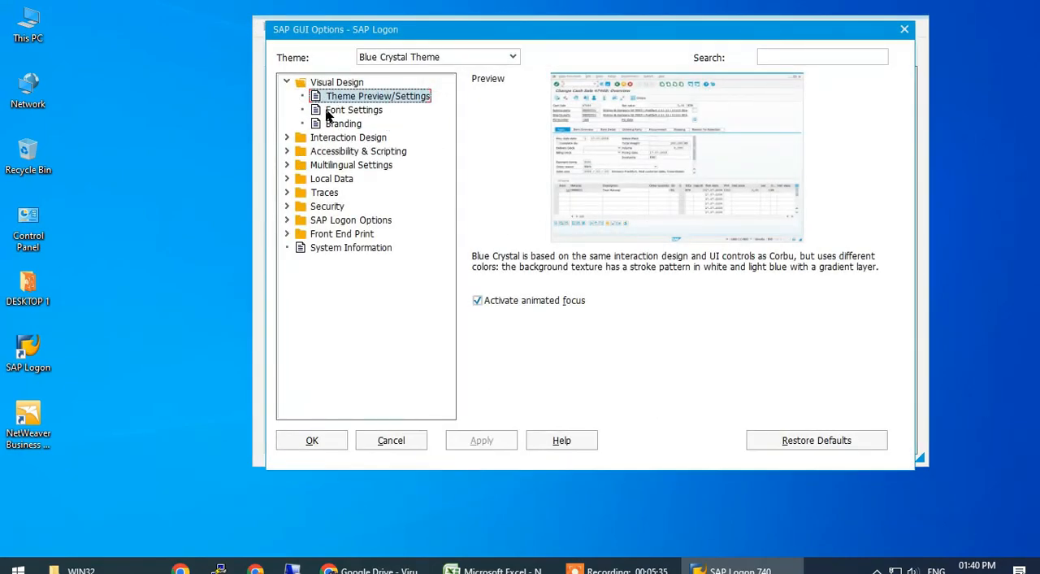
click(514, 57)
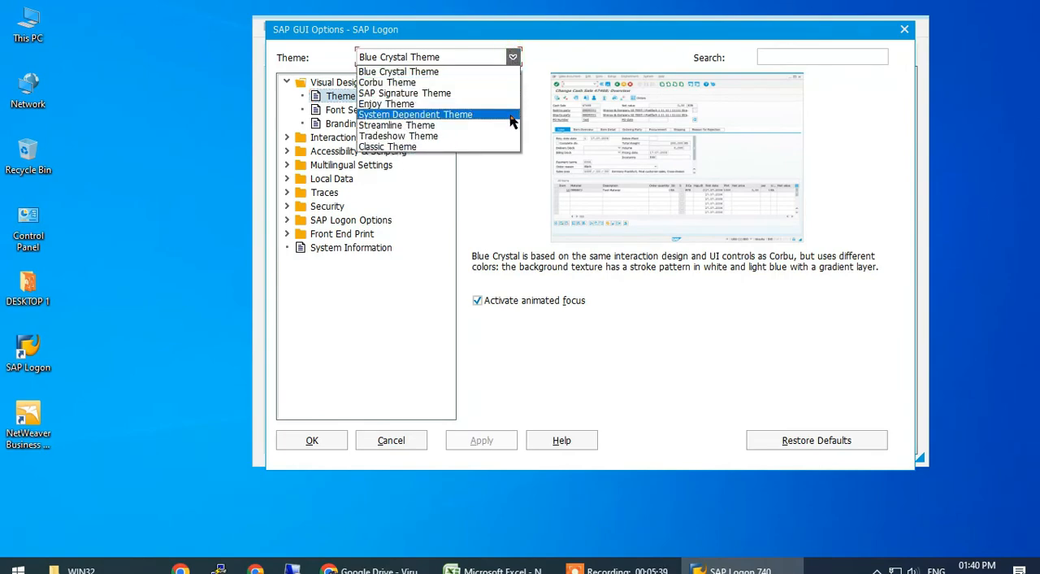
mouse_move(404, 93)
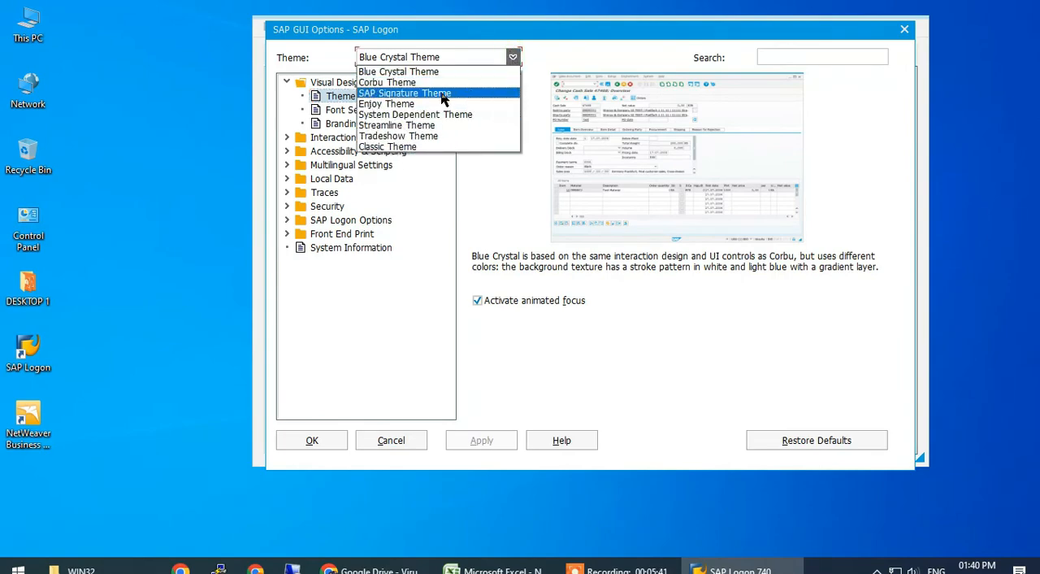
click(403, 92)
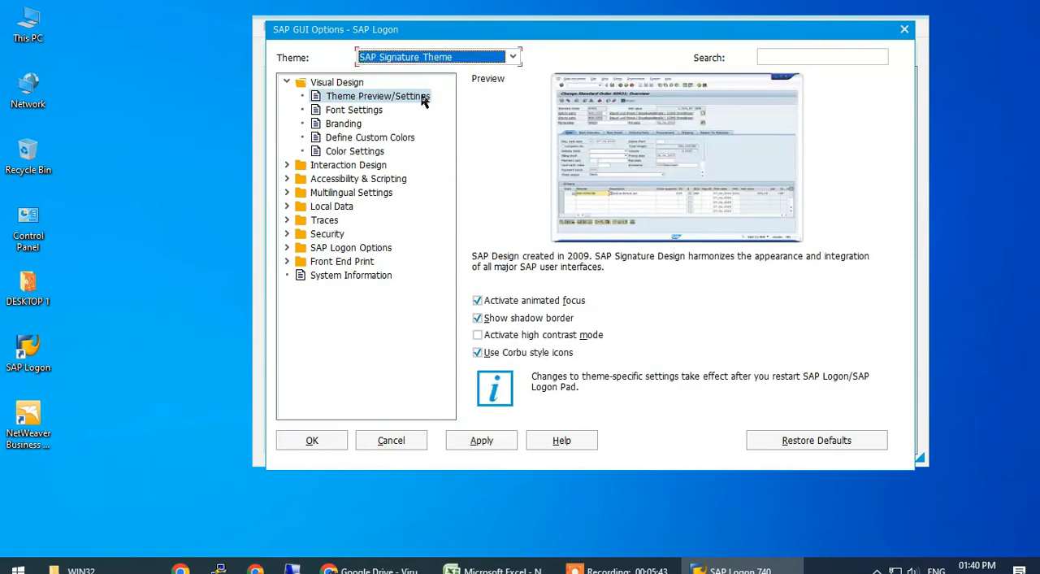
click(481, 439)
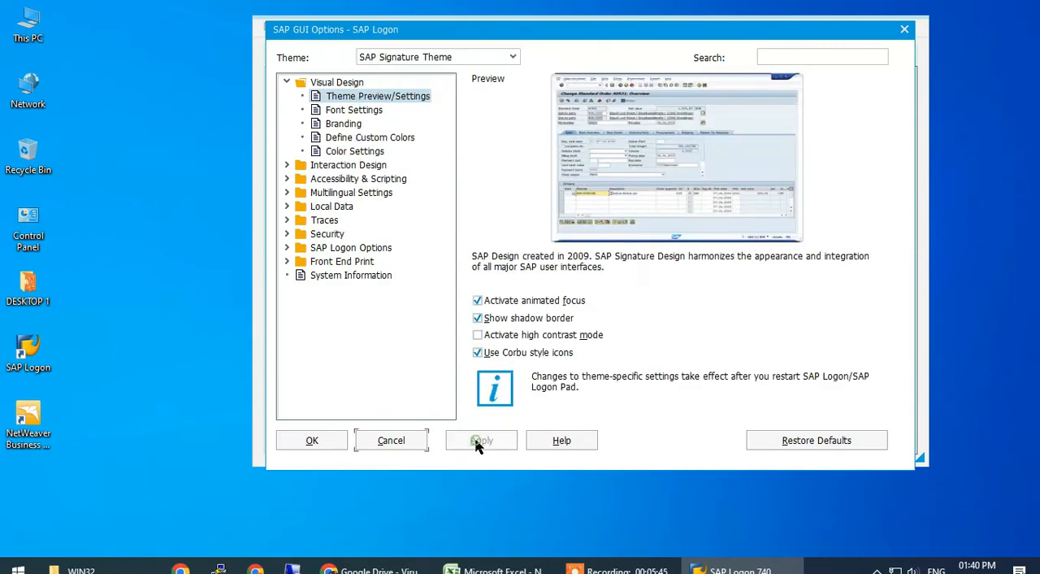
click(312, 439)
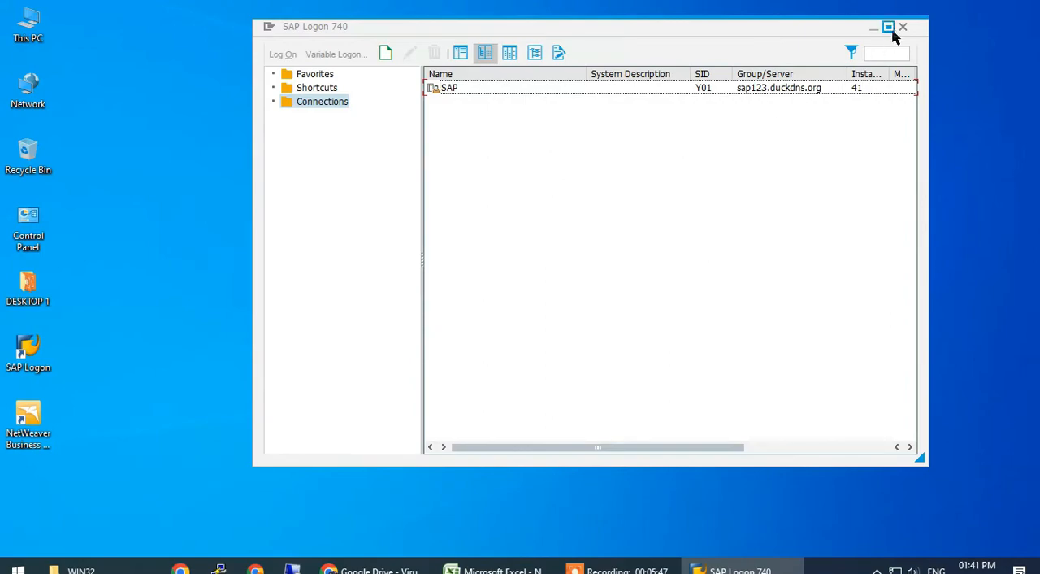
Step: Close SAP Logon and relaunch it from the desktop shortcut to load the new theme
click(874, 26)
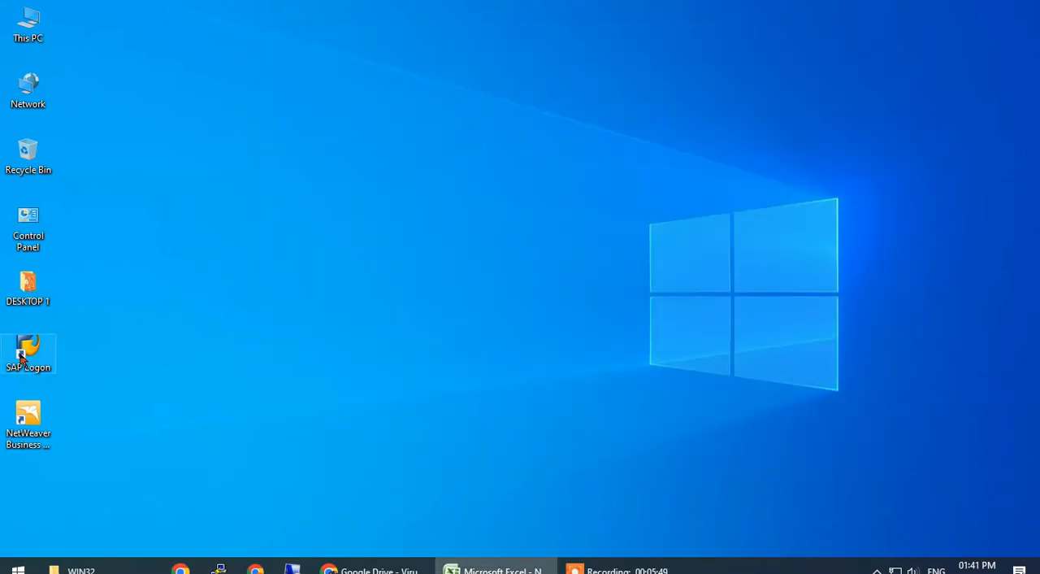
double_click(28, 355)
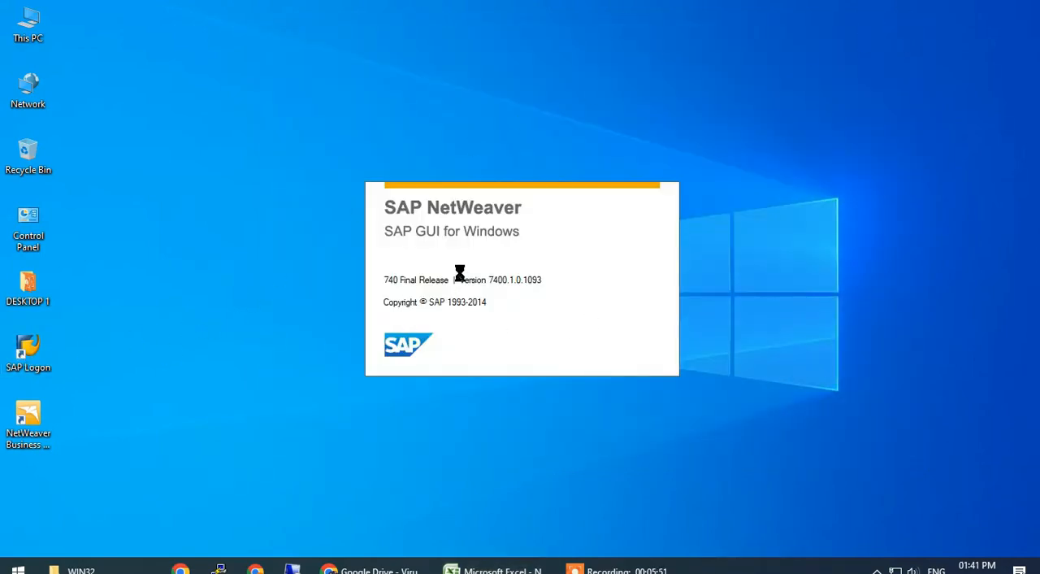
mouse_move(536, 236)
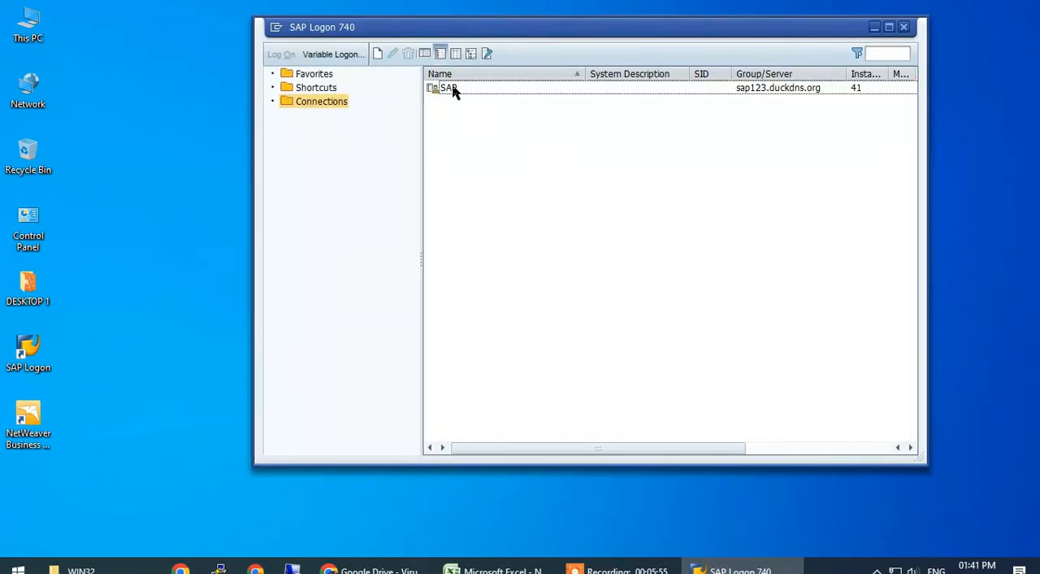
Step: Log on to the SAP connection as user 'sapuser' to reach SAP Easy Access in the Signature theme
double_click(449, 88)
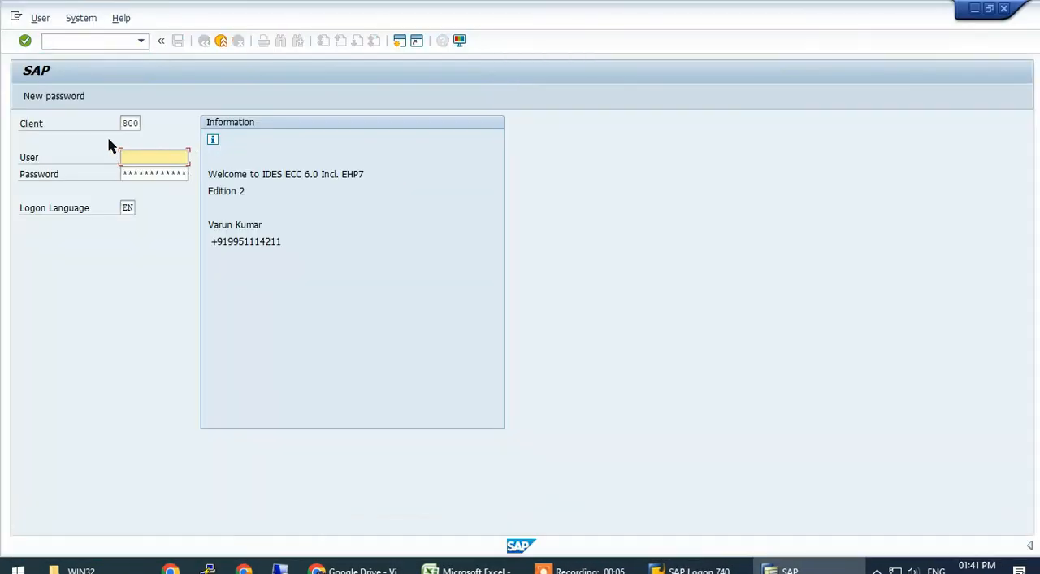
click(155, 156)
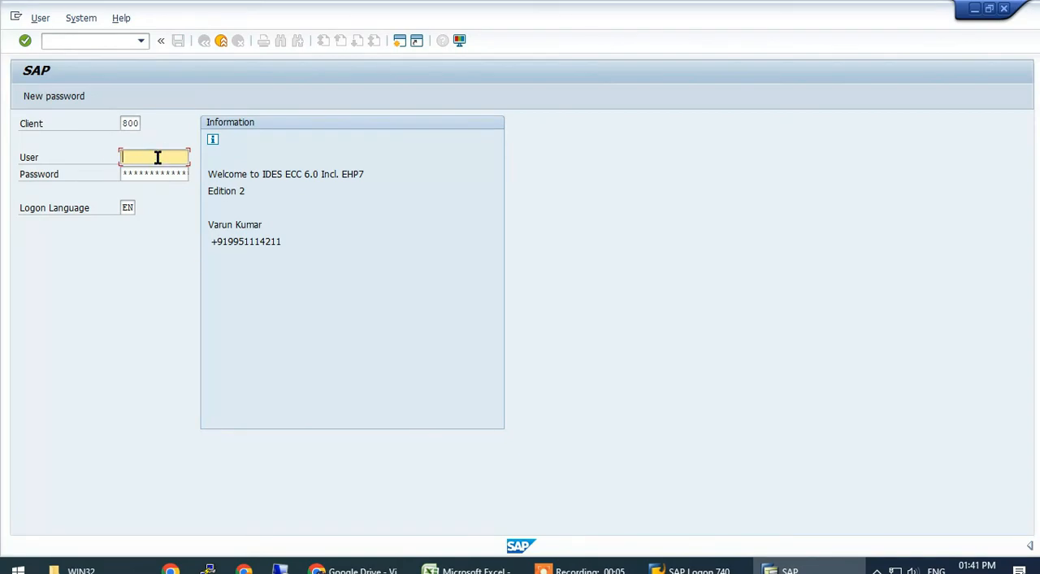
text(sapuser)
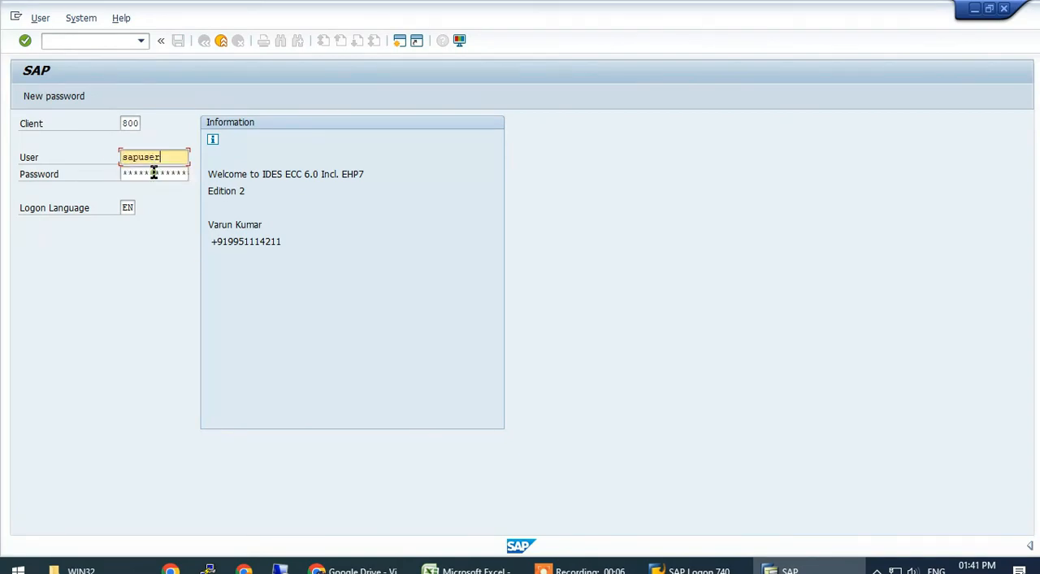
click(155, 172)
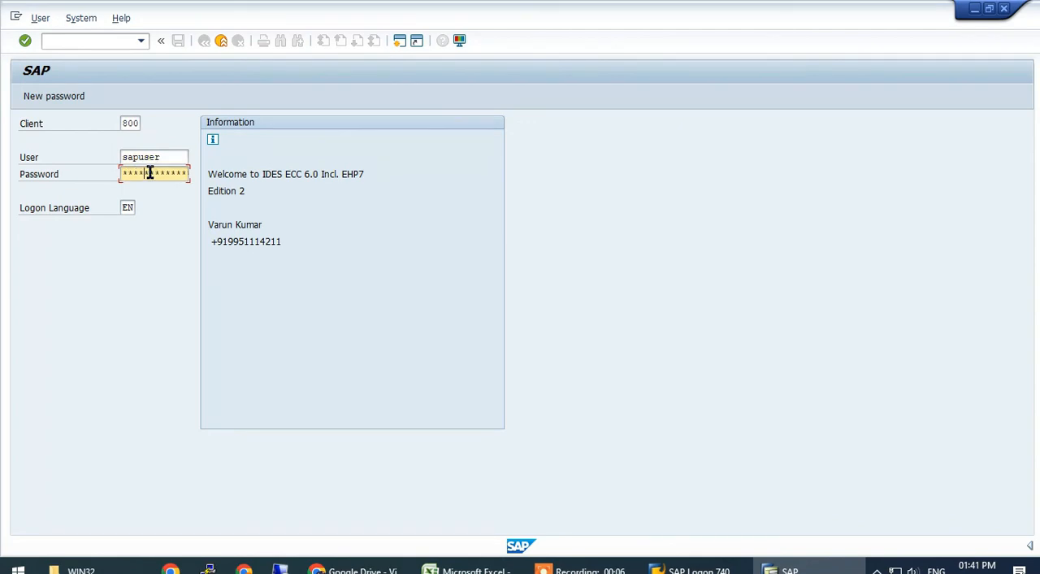
key(Enter)
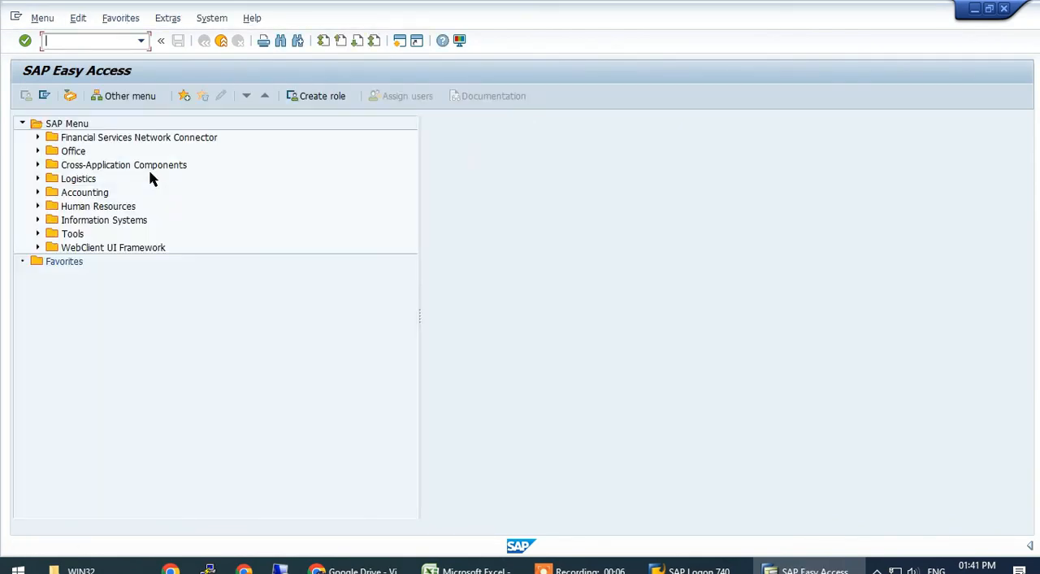
mouse_move(377, 82)
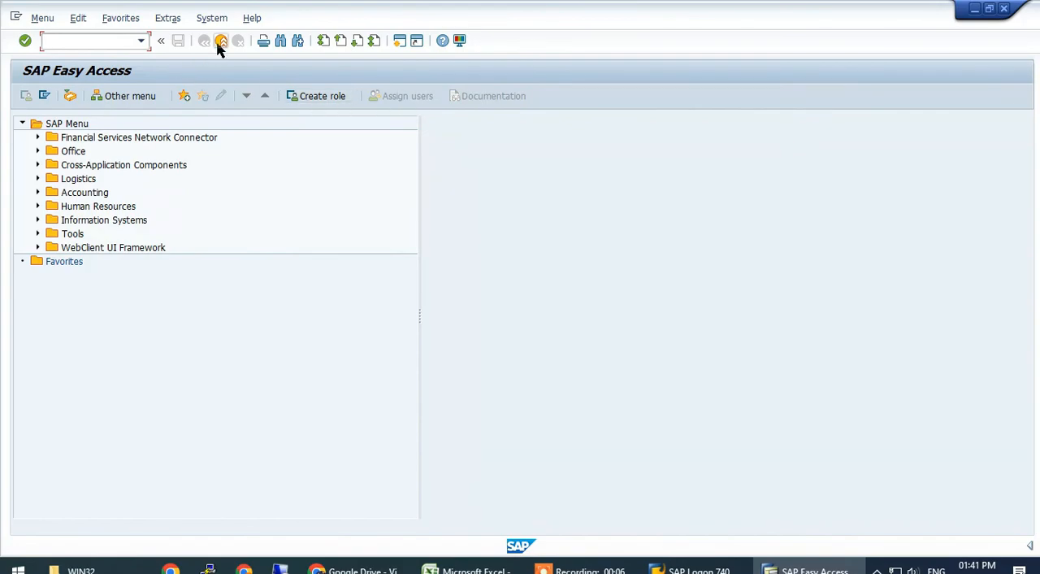
Step: Log off from SAP Easy Access, confirm with Yes, and close SAP Logon
click(221, 41)
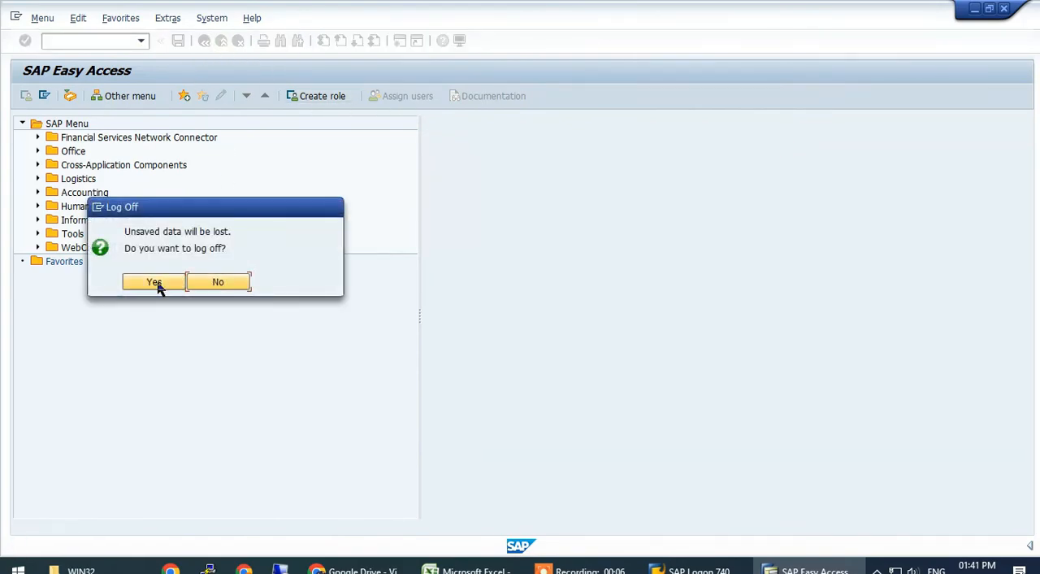
click(153, 283)
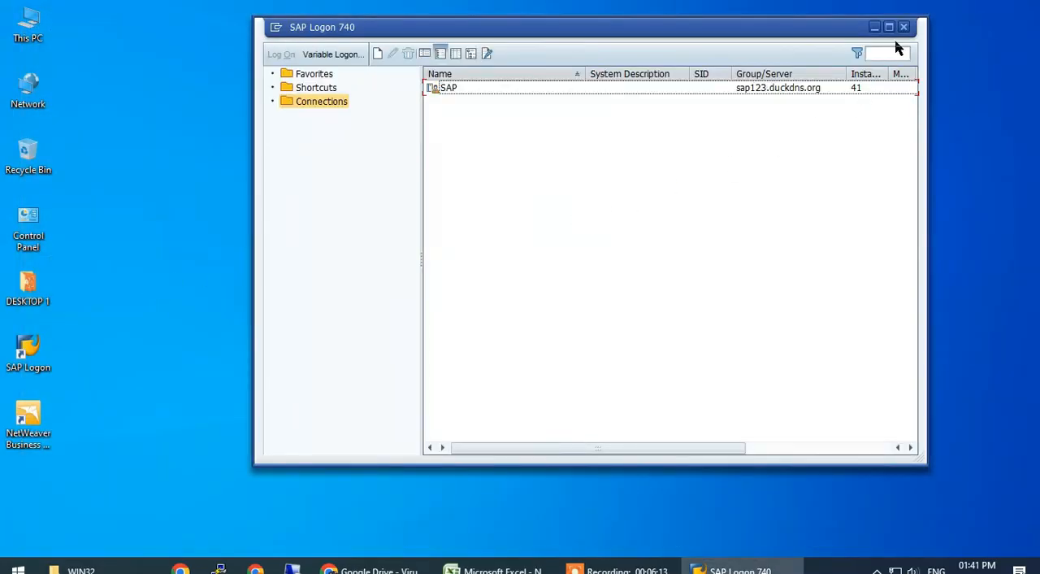
click(904, 26)
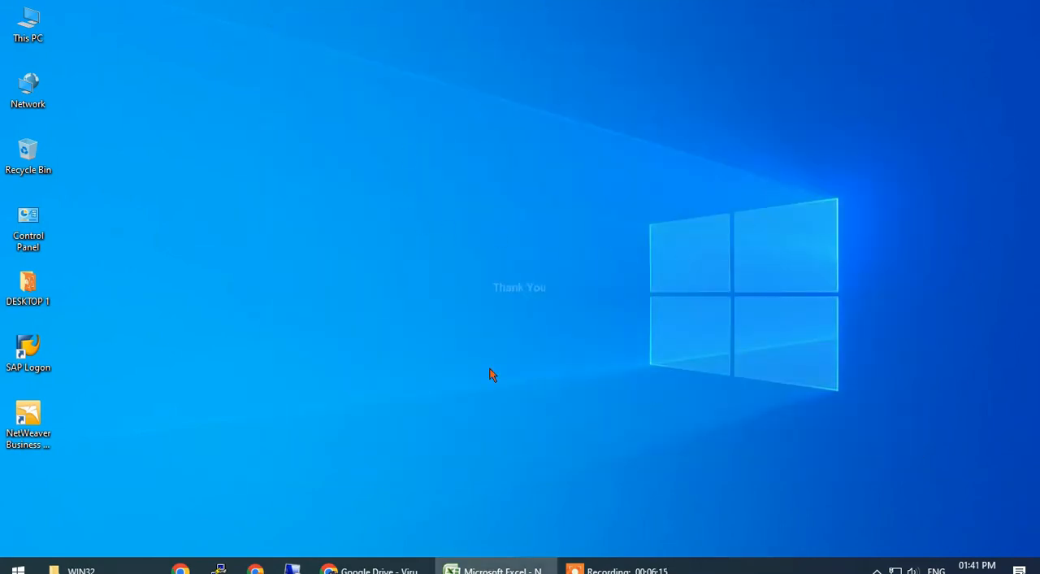